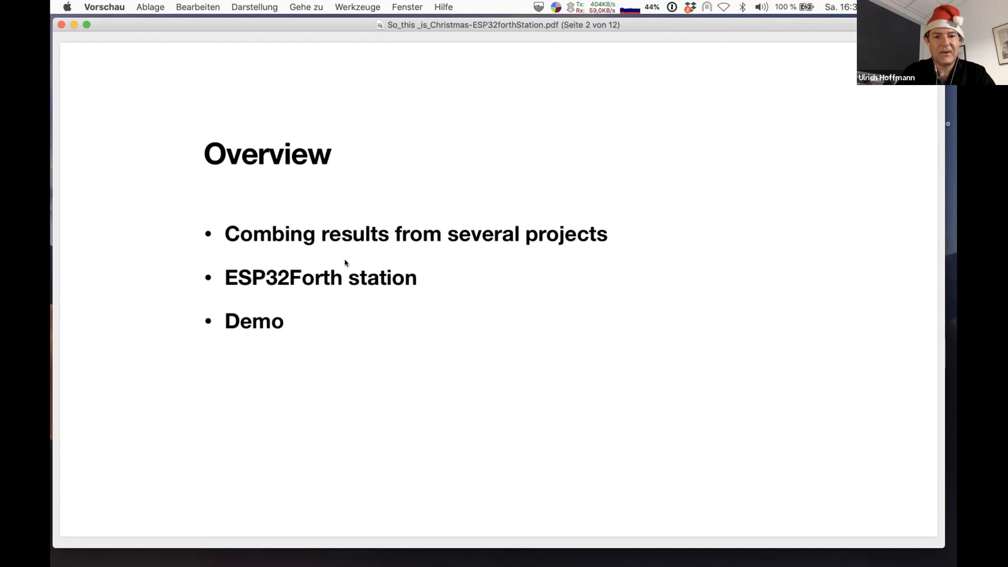
# Advance the slides from Overview to page 3, on combining results from several projects.
pyautogui.press('right')
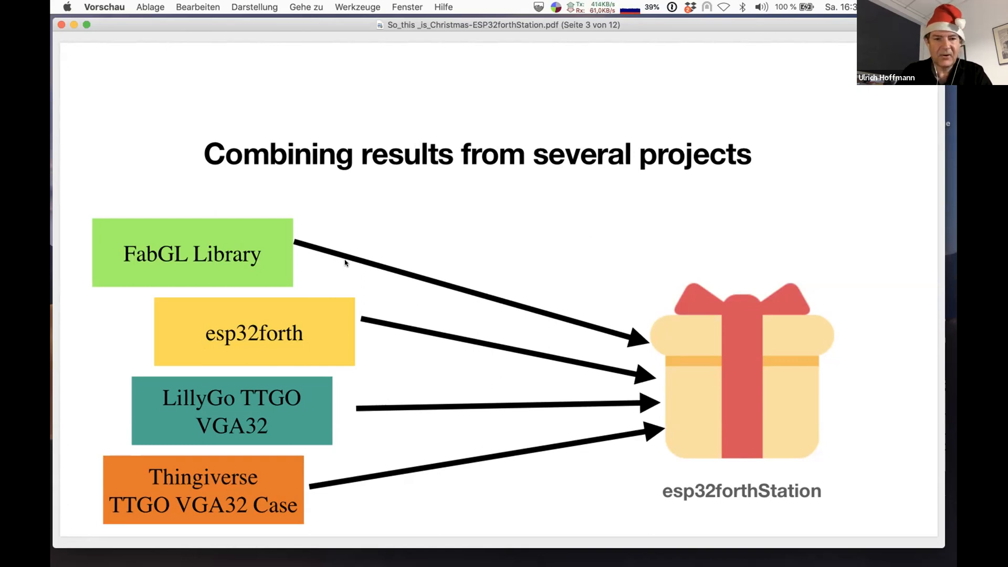
# Advance to page 4, the FabGL Library slide with its website screenshot.
pyautogui.press('right')
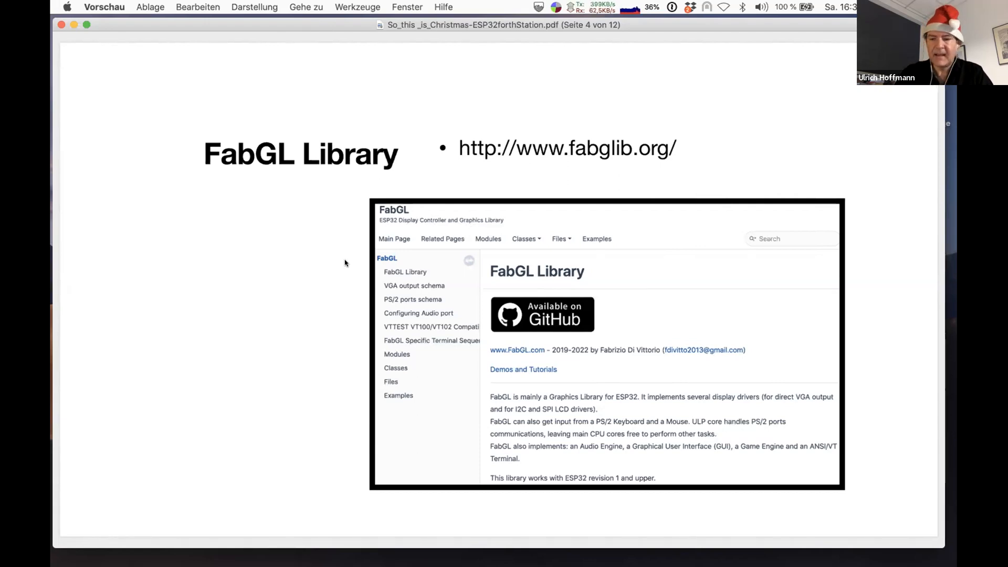
pyautogui.press('right')
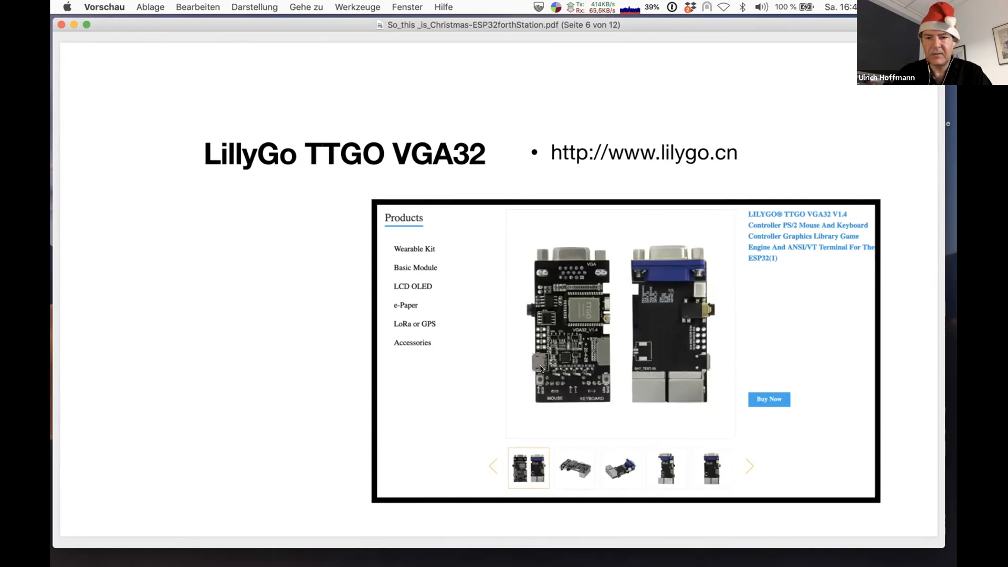
pyautogui.moveTo(606, 318)
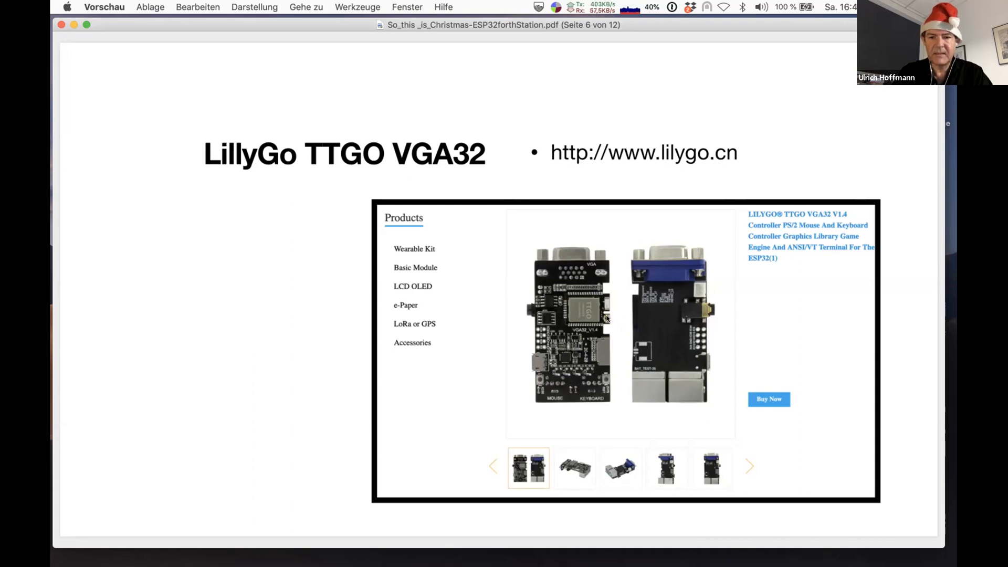
pyautogui.moveTo(532, 369)
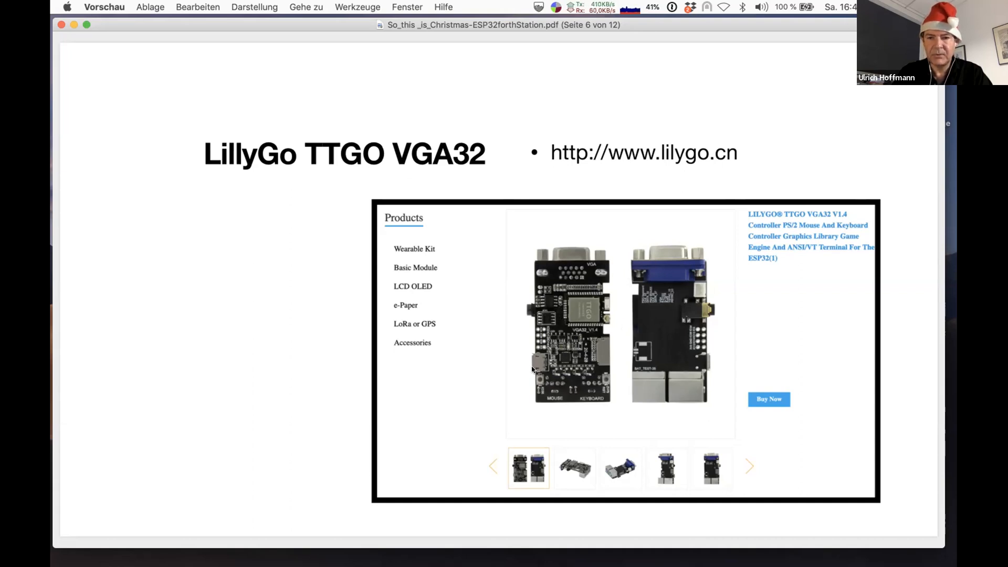
pyautogui.moveTo(528, 311)
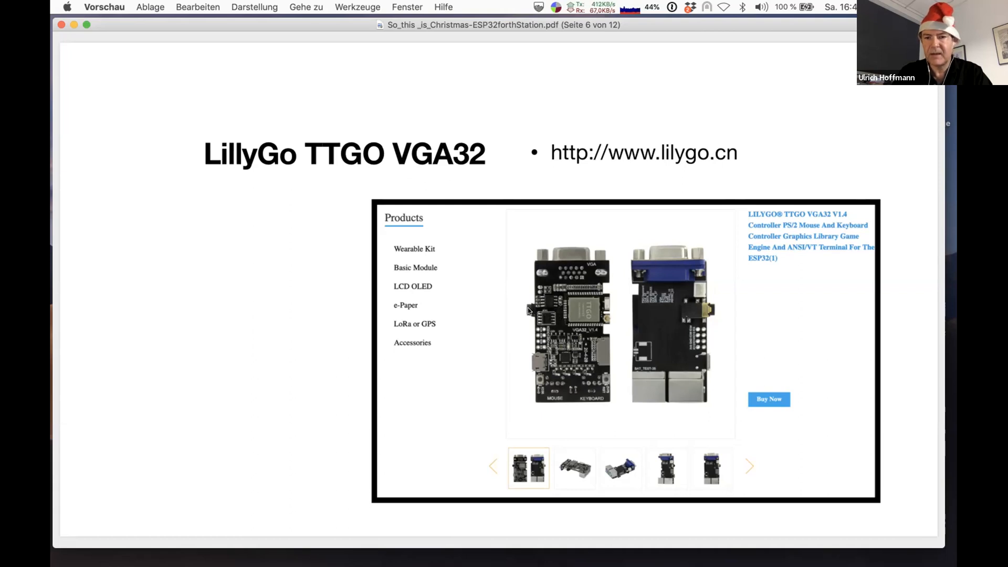
pyautogui.moveTo(527, 320)
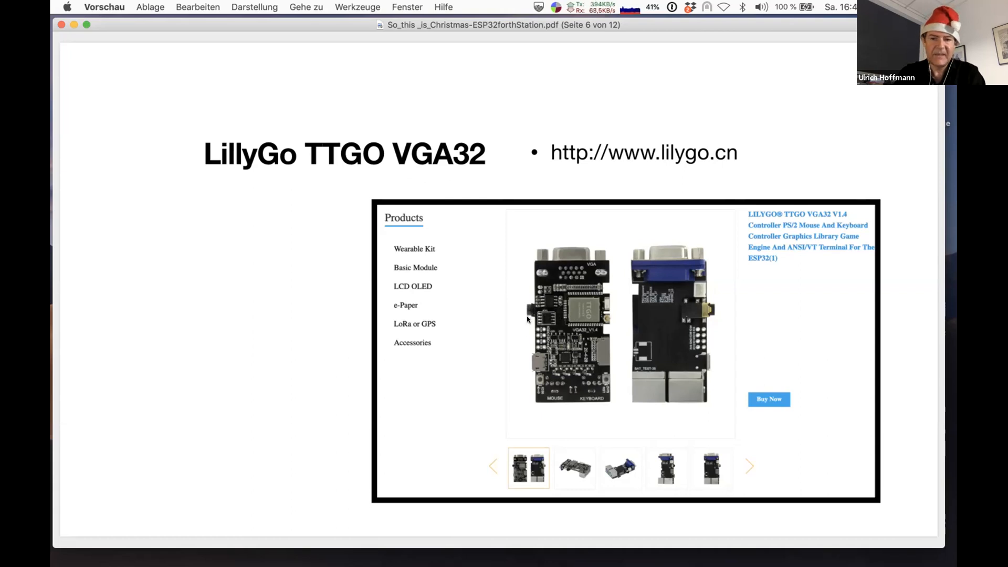
pyautogui.moveTo(542, 318)
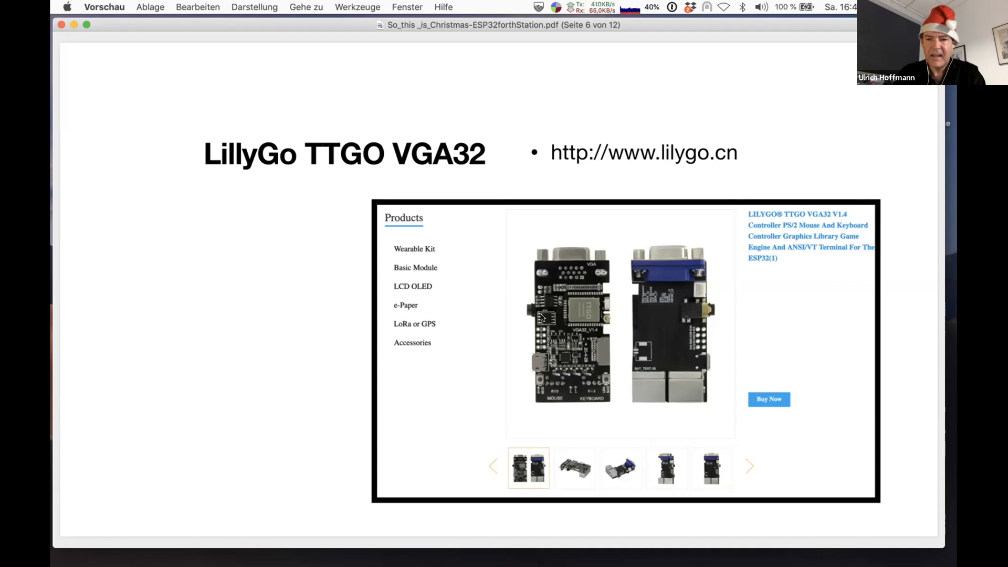
pyautogui.moveTo(620, 348)
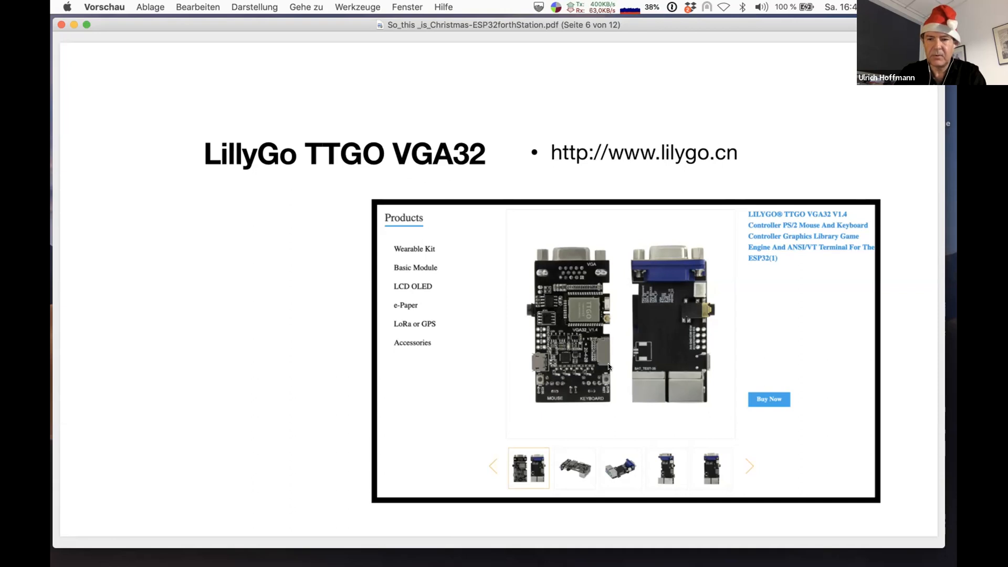
pyautogui.moveTo(660, 394)
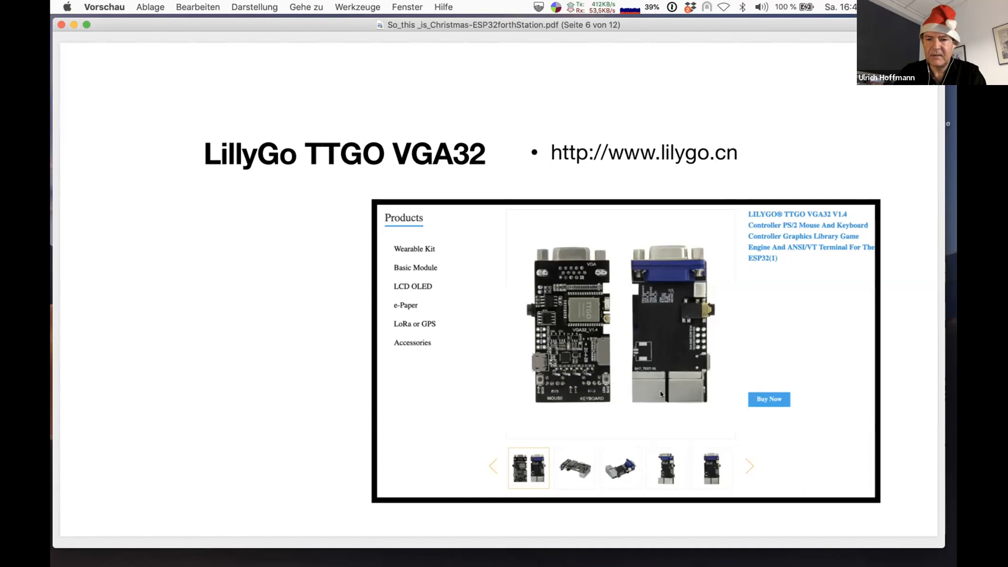
pyautogui.moveTo(636, 398)
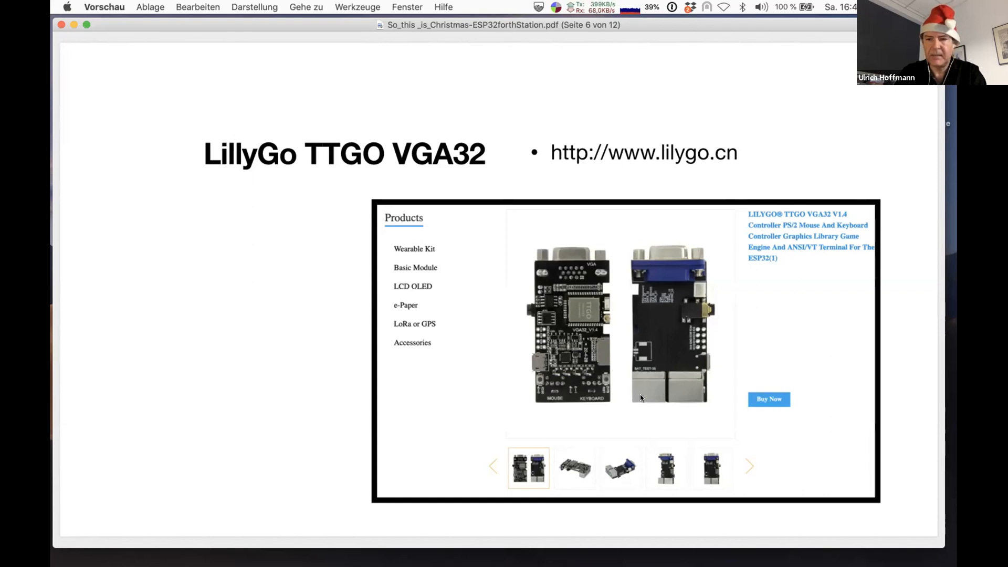
pyautogui.moveTo(660, 246)
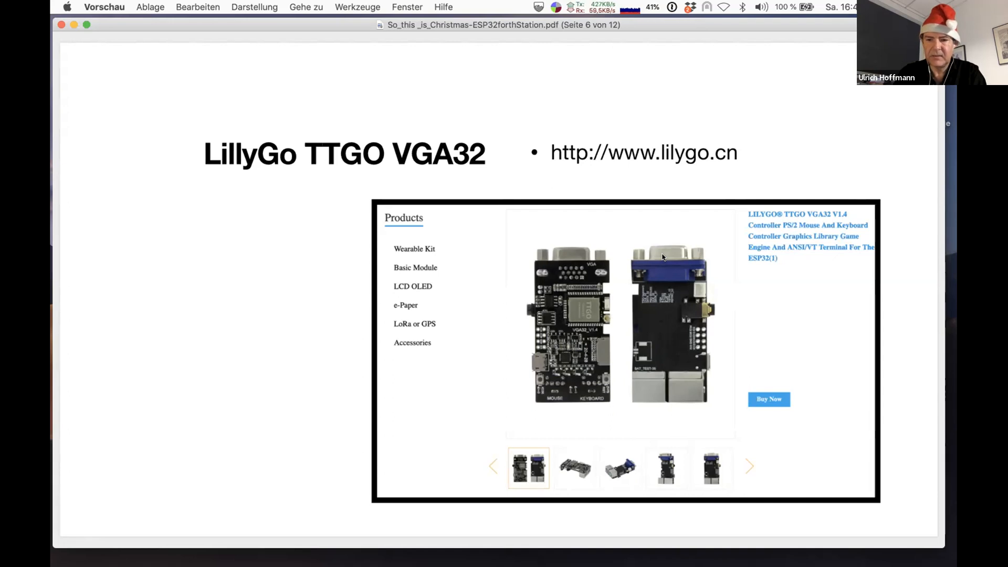
pyautogui.moveTo(663, 304)
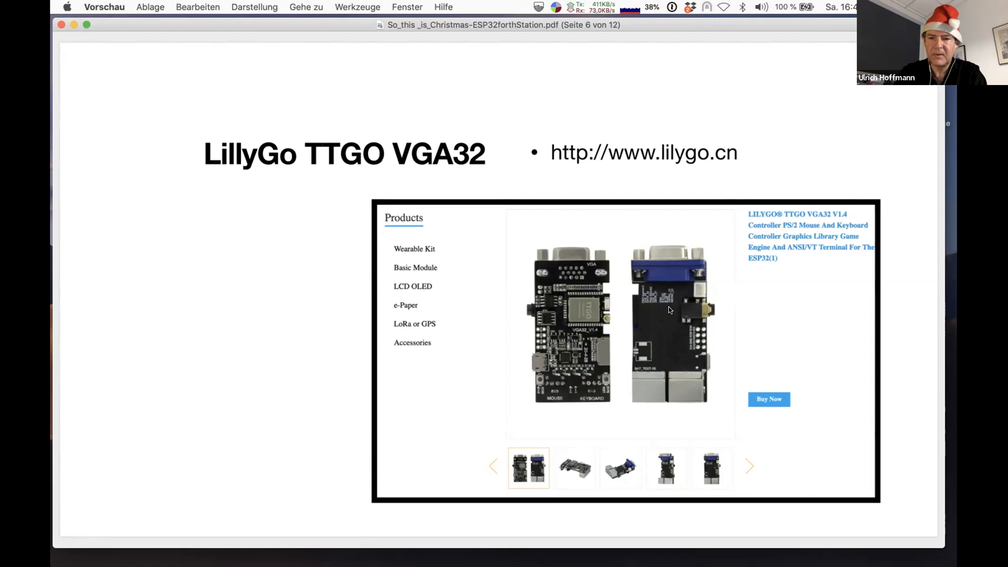
# Page forward through the slides past the TTGO VGA32 pinout to the case slide.
pyautogui.press('right')
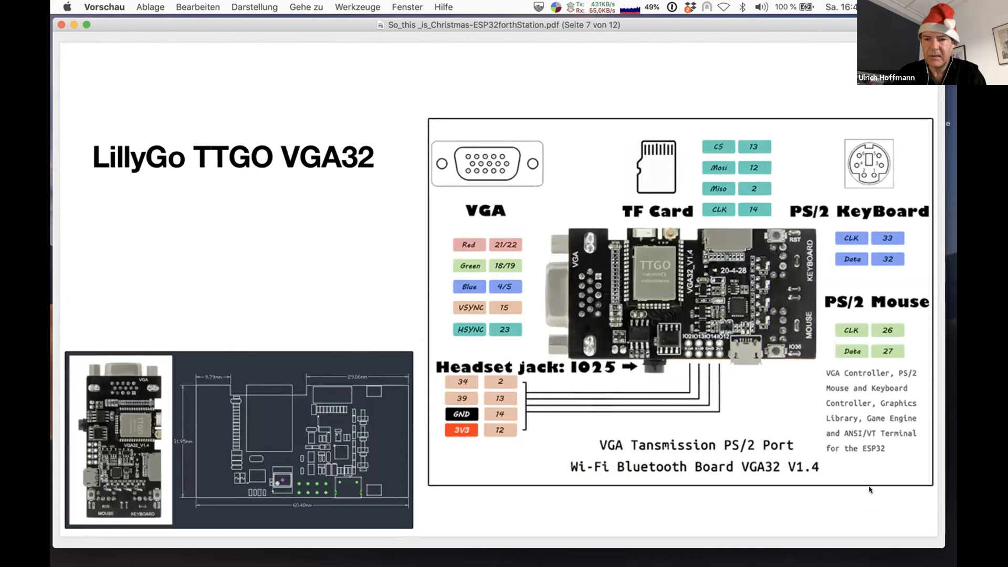
pyautogui.moveTo(845, 434)
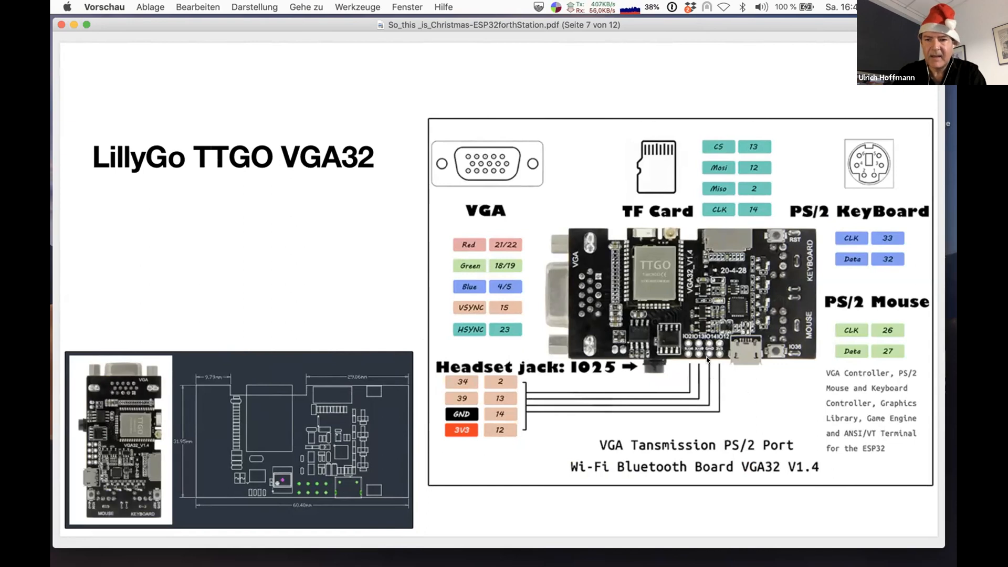
pyautogui.moveTo(713, 371)
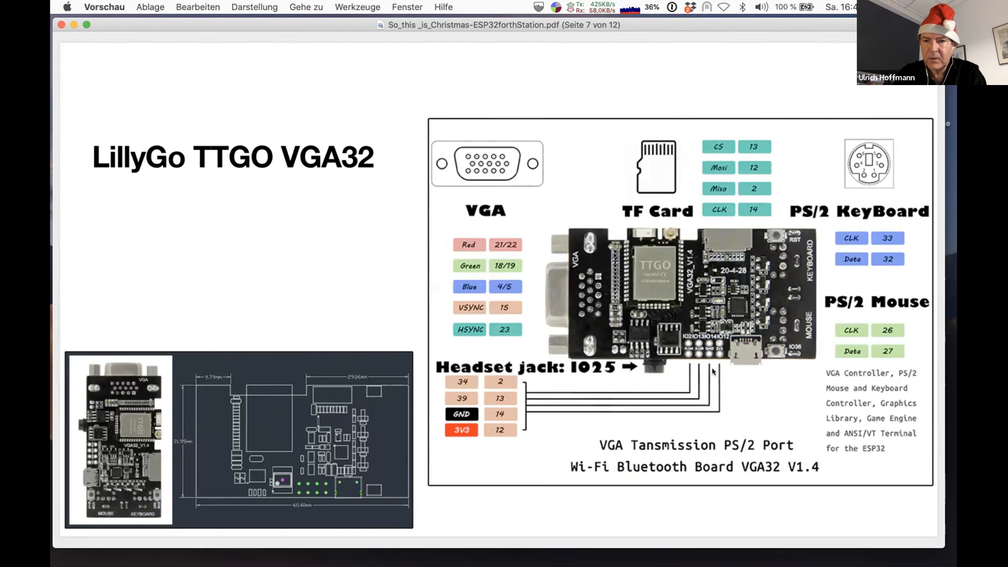
pyautogui.moveTo(751, 365)
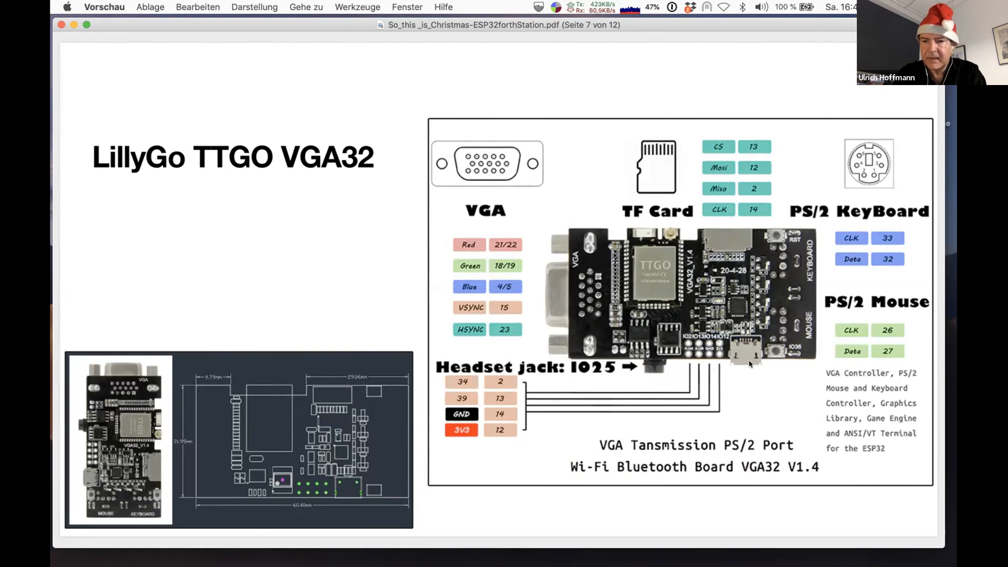
pyautogui.moveTo(747, 359)
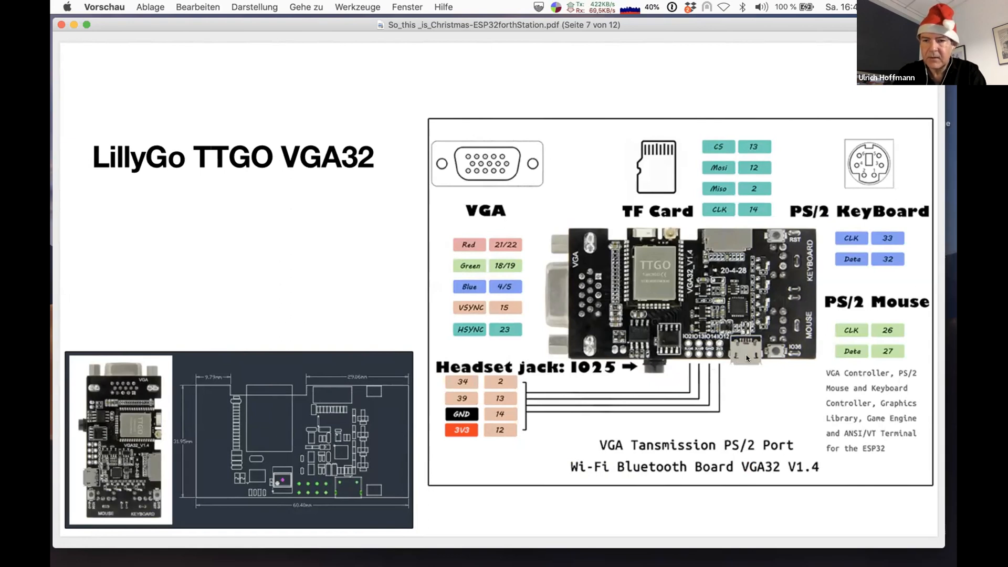
pyautogui.moveTo(772, 470)
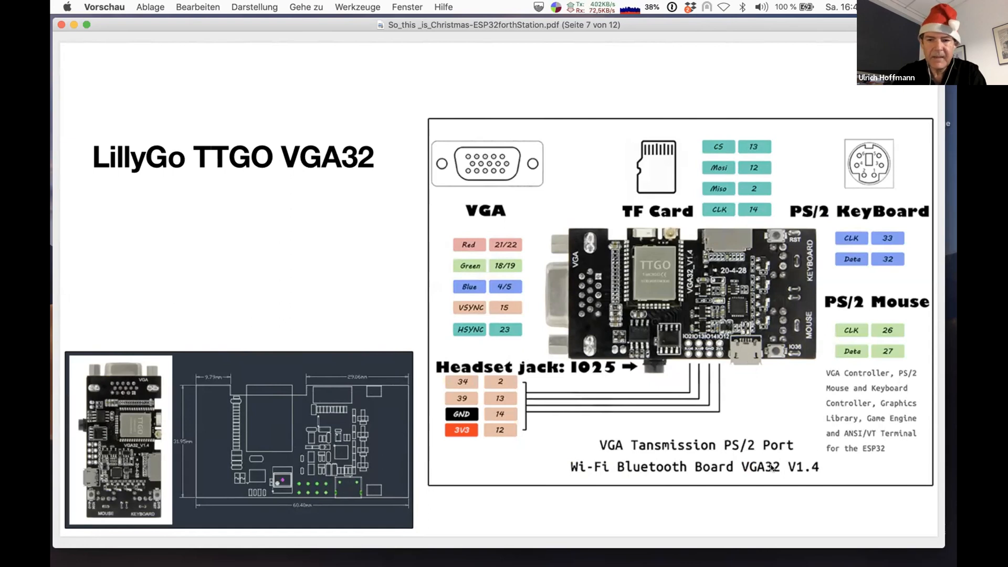
pyautogui.moveTo(745, 366)
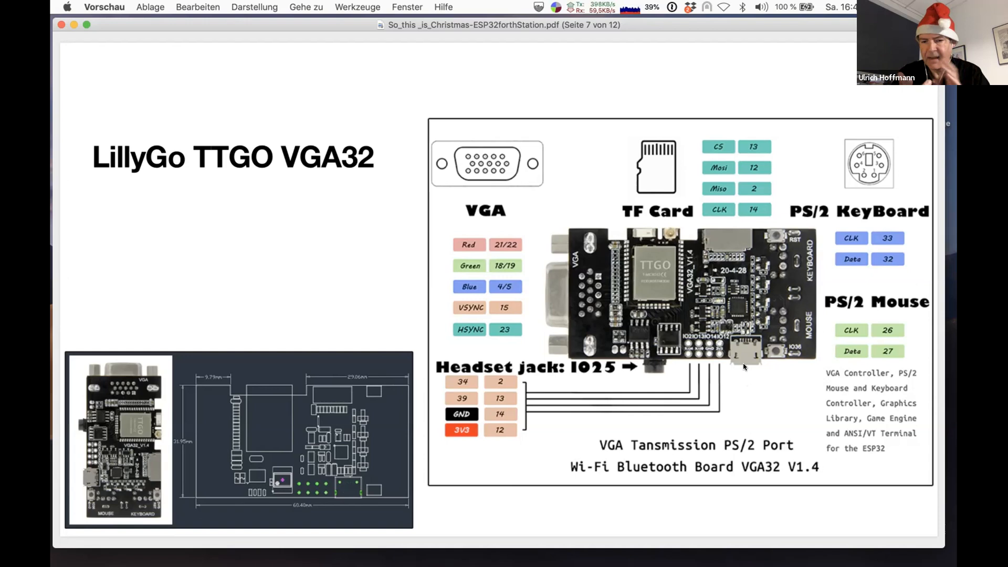
pyautogui.moveTo(712, 376)
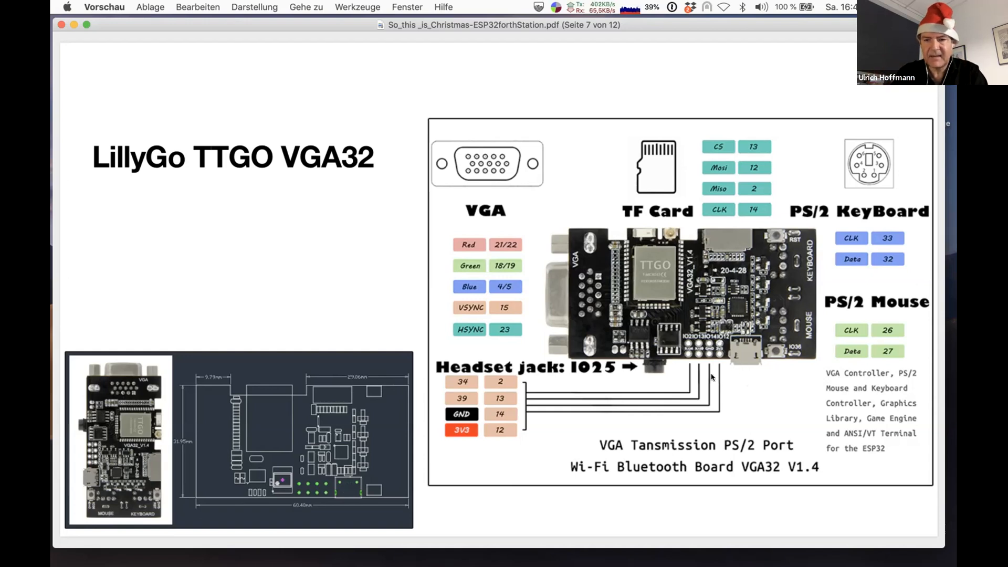
pyautogui.moveTo(728, 367)
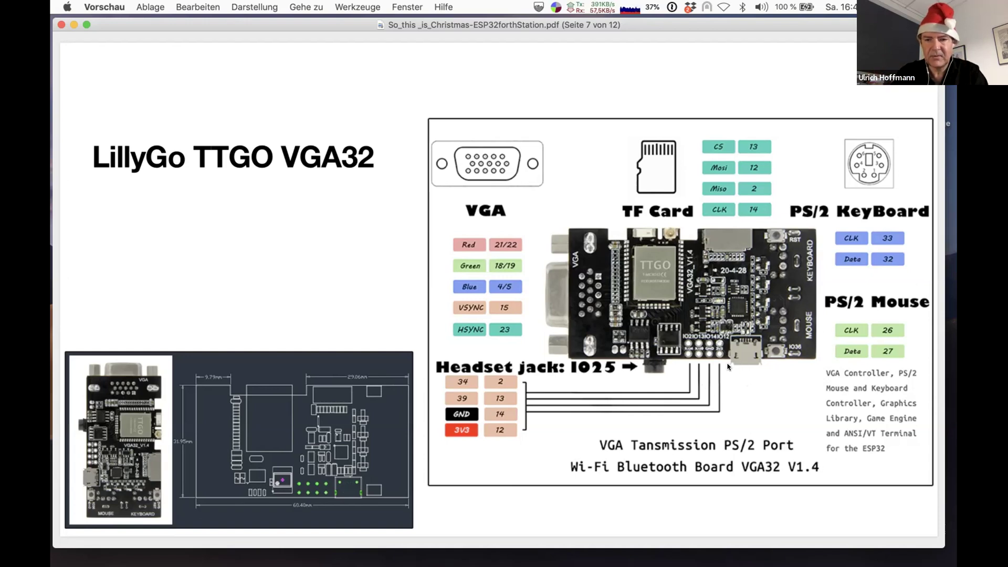
pyautogui.moveTo(741, 360)
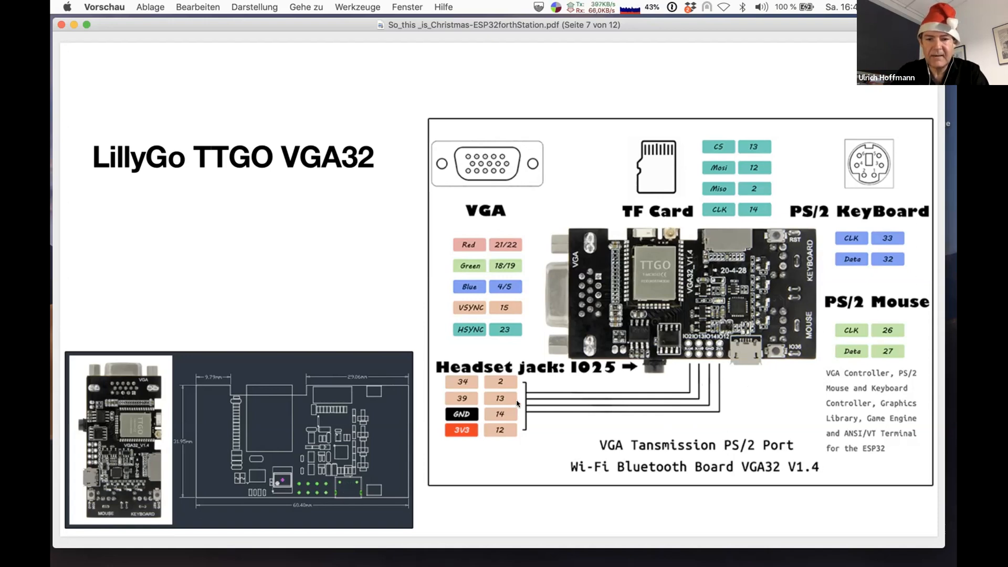
pyautogui.moveTo(499, 381)
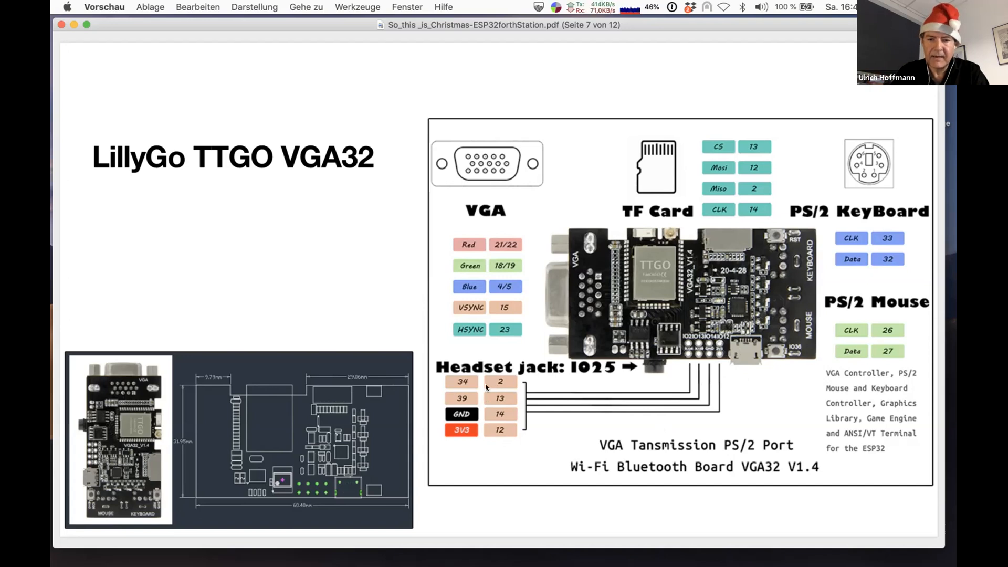
pyautogui.moveTo(713, 360)
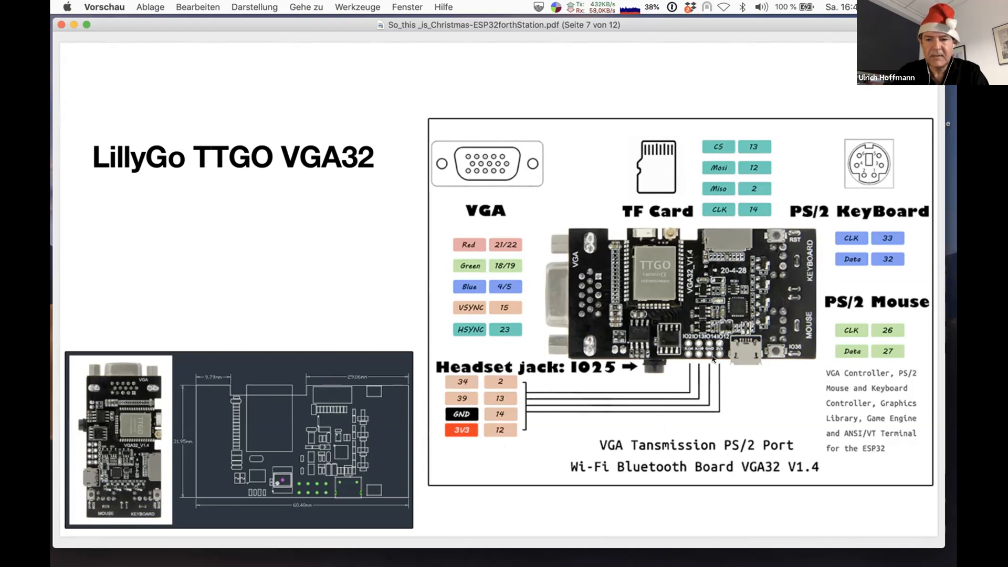
pyautogui.moveTo(535, 411)
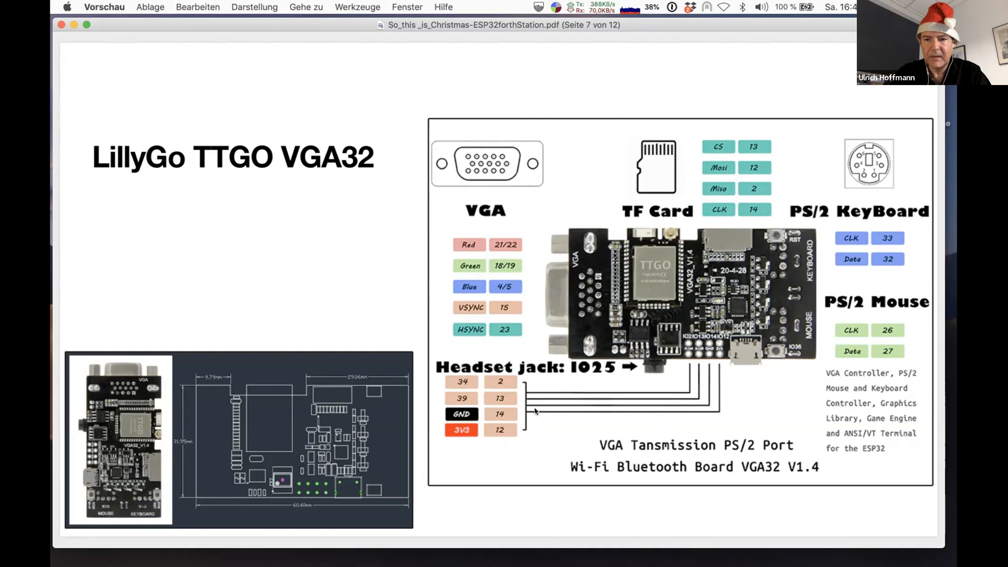
pyautogui.moveTo(499, 444)
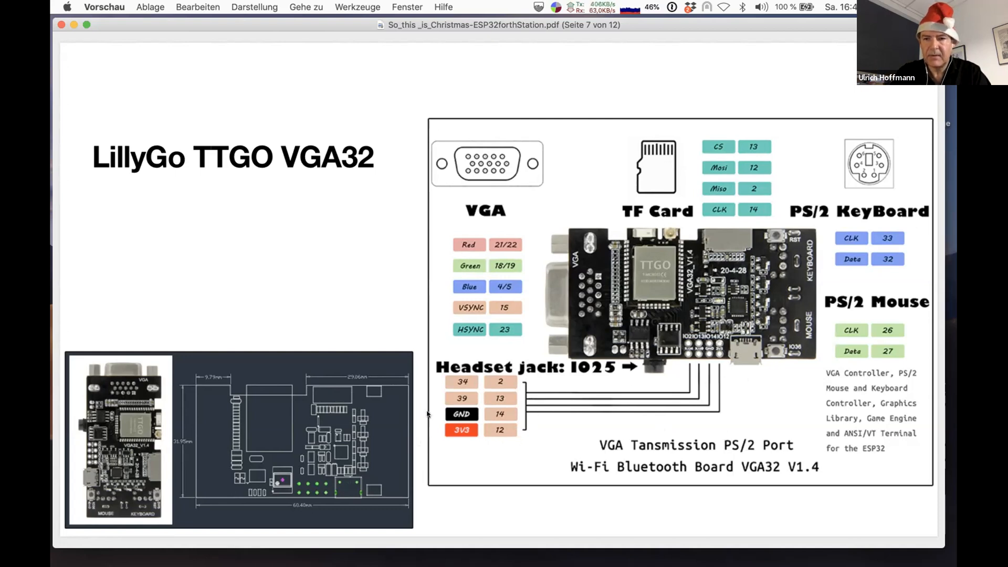
pyautogui.moveTo(702, 281)
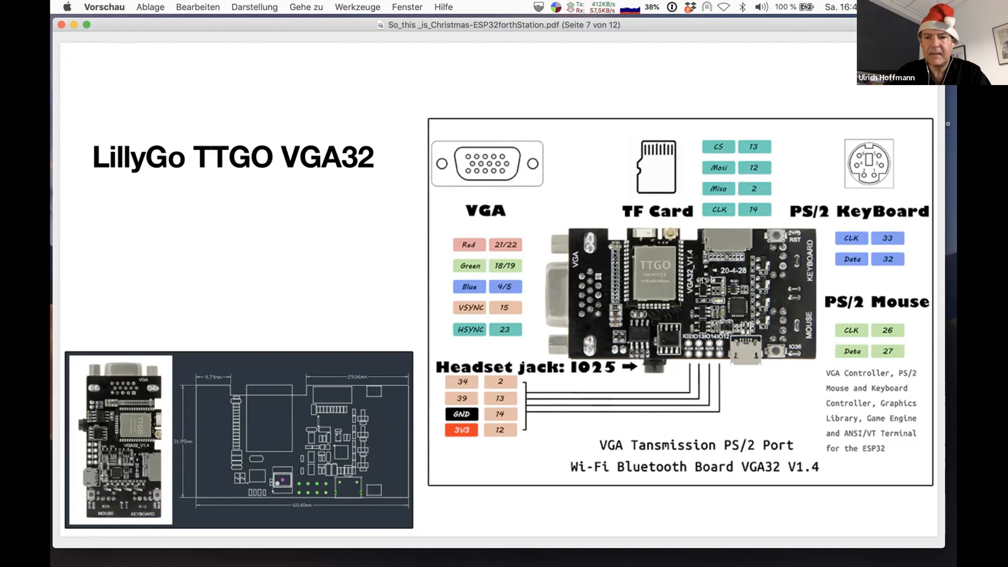
pyautogui.moveTo(729, 320)
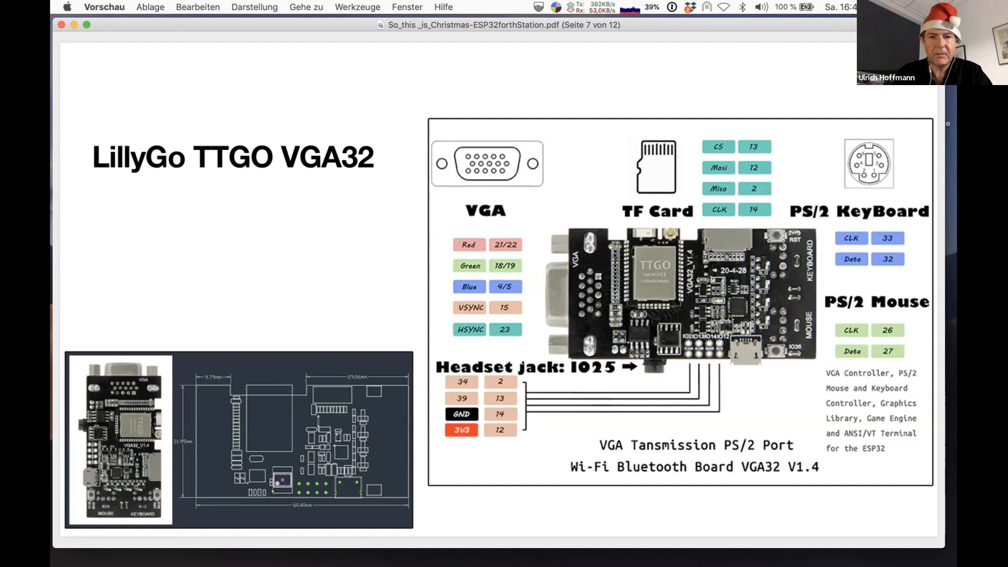
pyautogui.press('Right')
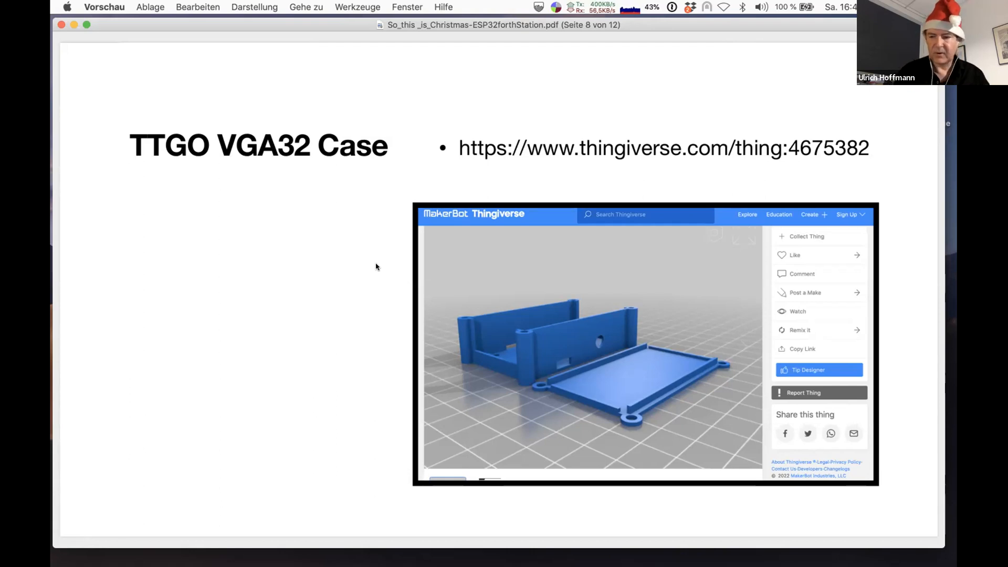
pyautogui.moveTo(259, 260)
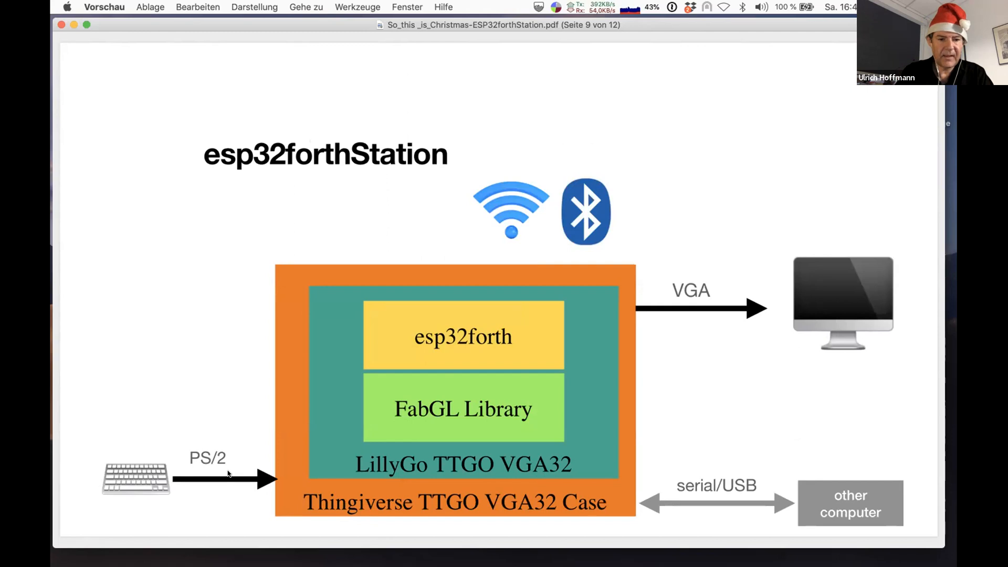
pyautogui.moveTo(148, 484)
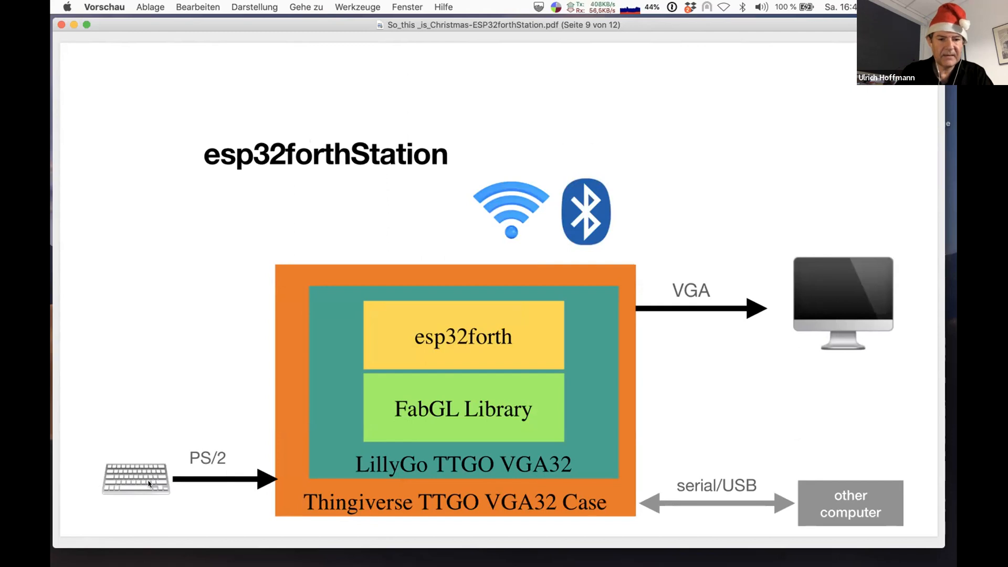
pyautogui.moveTo(853, 101)
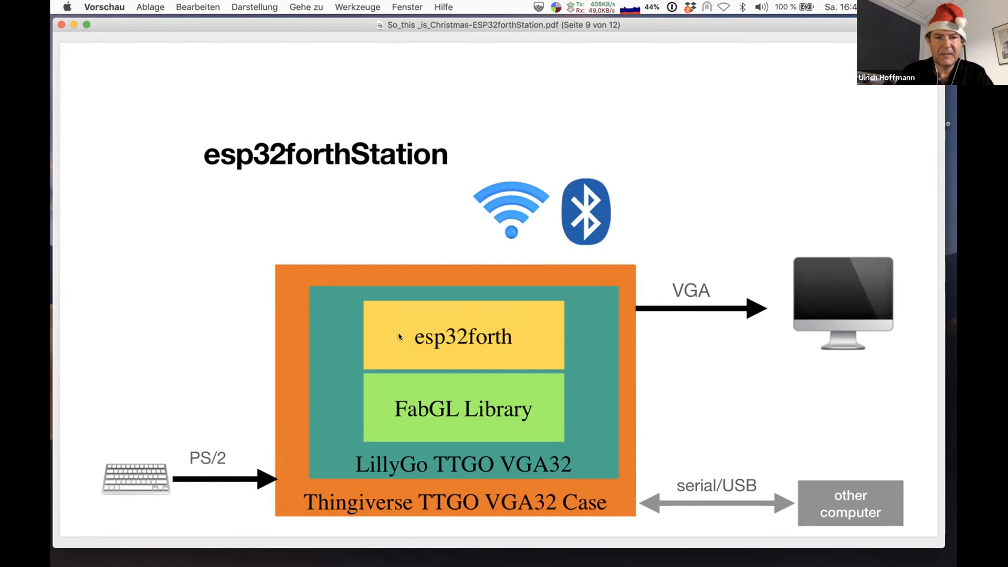
pyautogui.moveTo(468, 516)
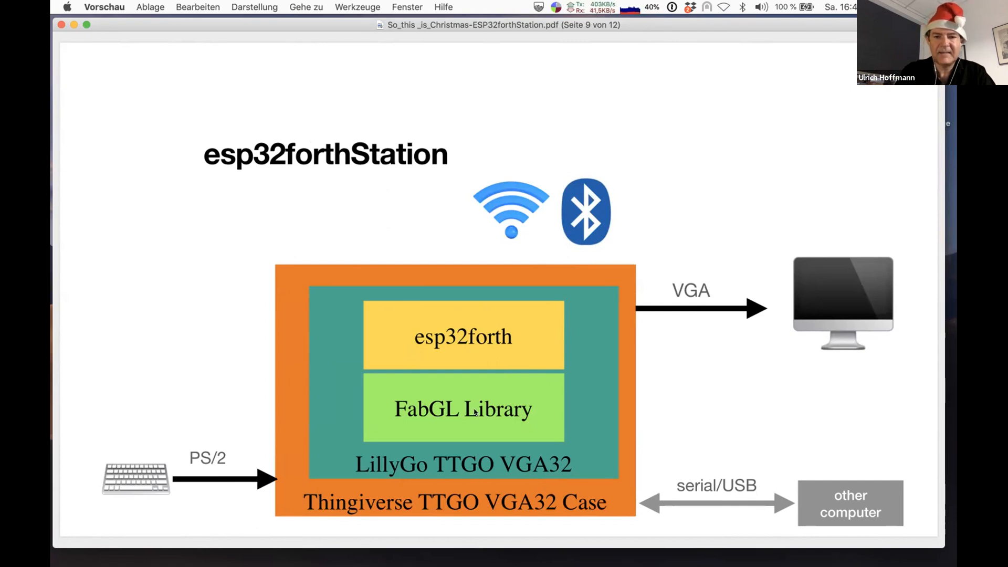
pyautogui.moveTo(610, 348)
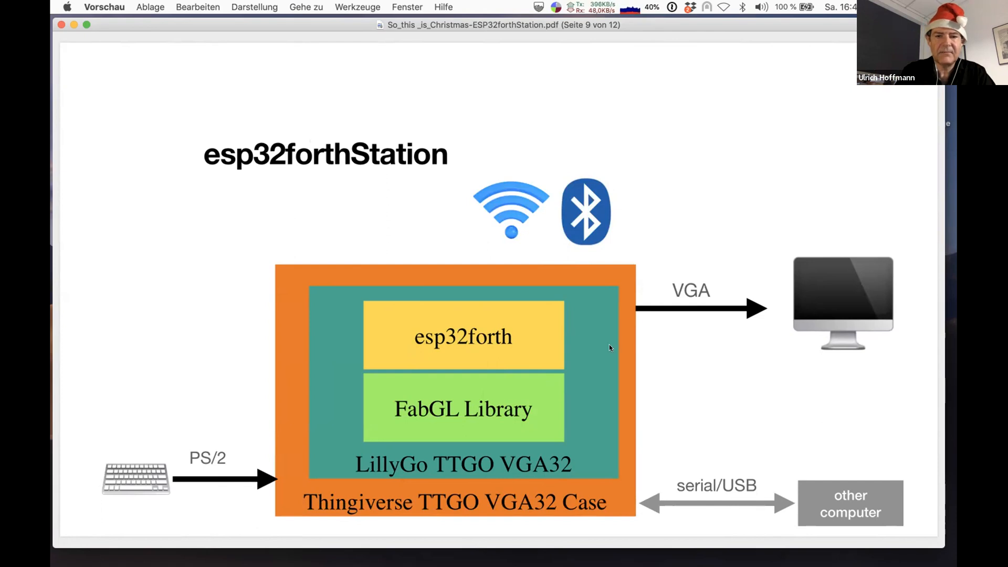
pyautogui.moveTo(351, 411)
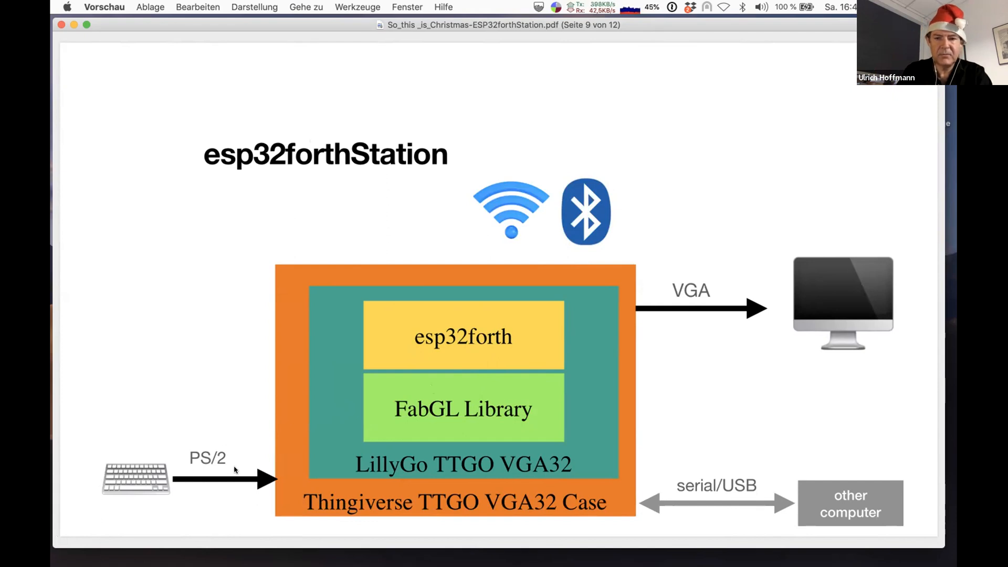
pyautogui.moveTo(761, 286)
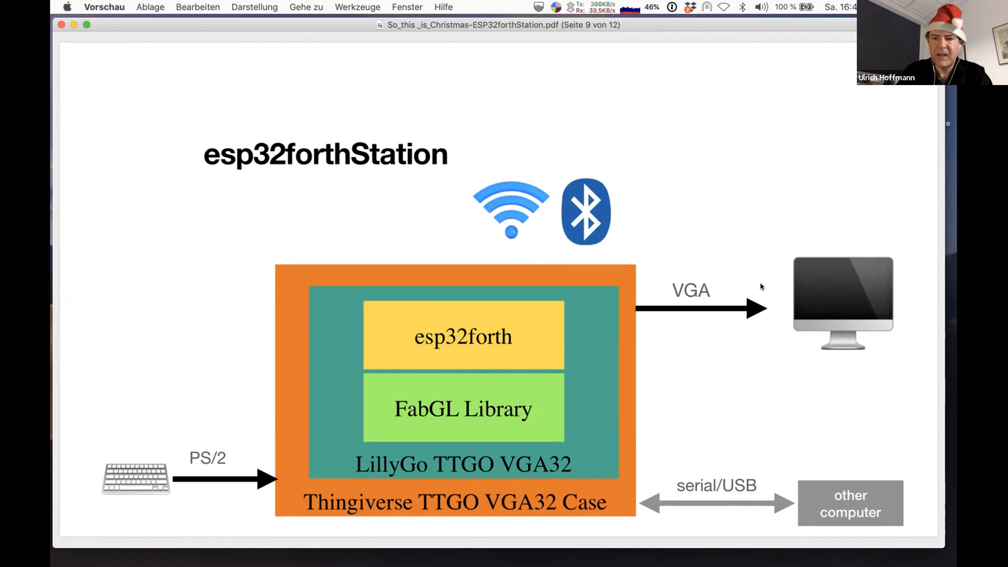
pyautogui.moveTo(781, 501)
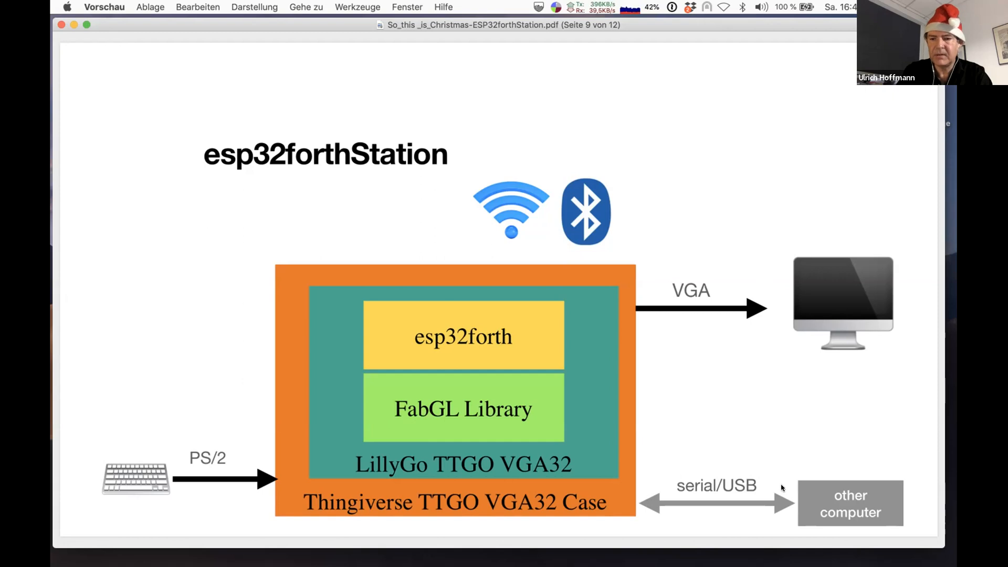
pyautogui.moveTo(740, 524)
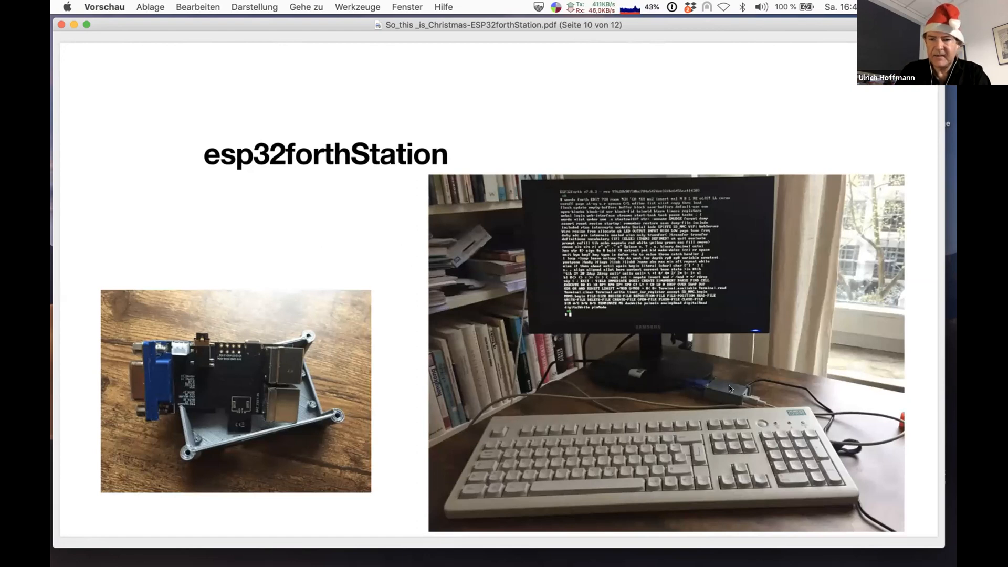
pyautogui.moveTo(751, 399)
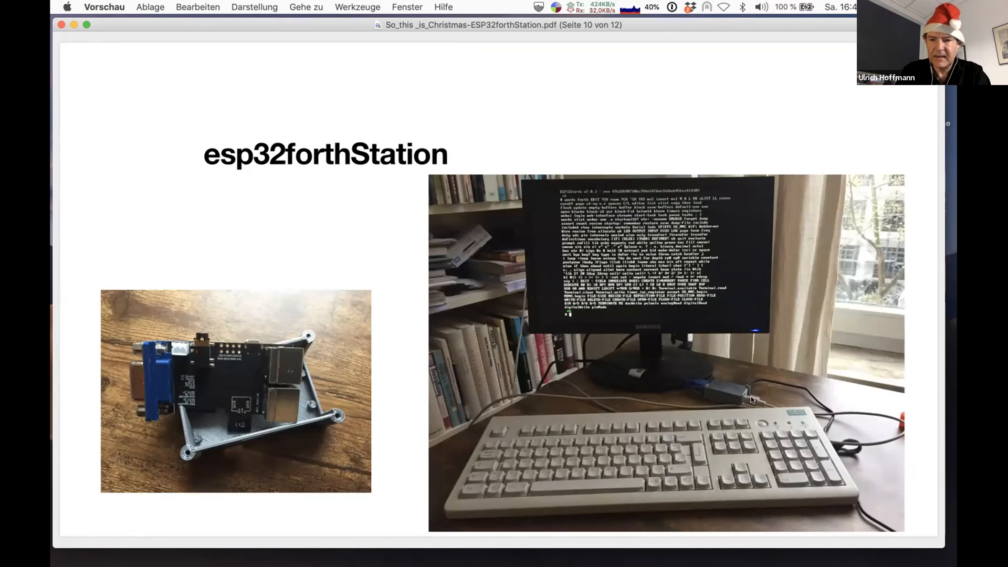
pyautogui.moveTo(697, 392)
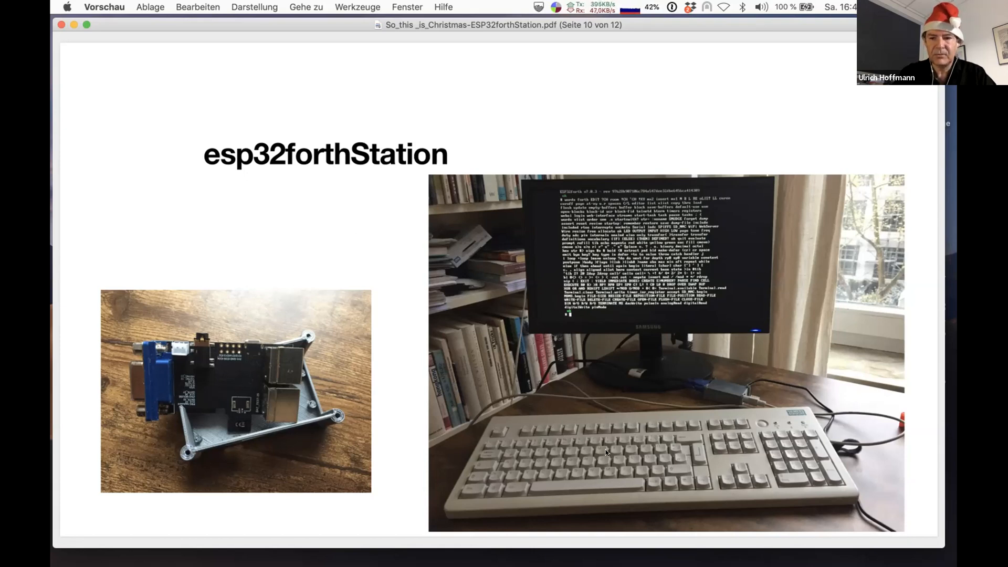
pyautogui.moveTo(641, 394)
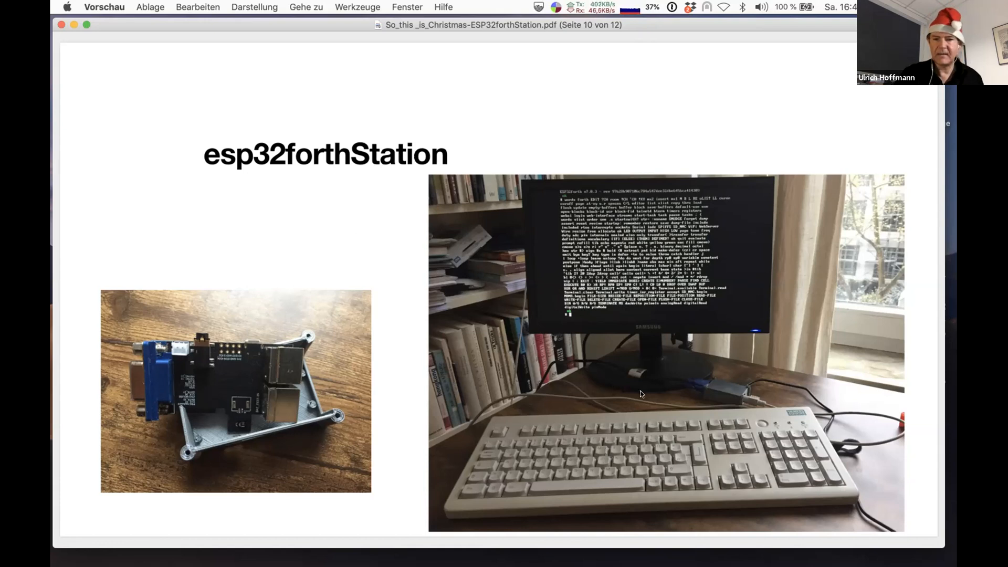
pyautogui.moveTo(660, 377)
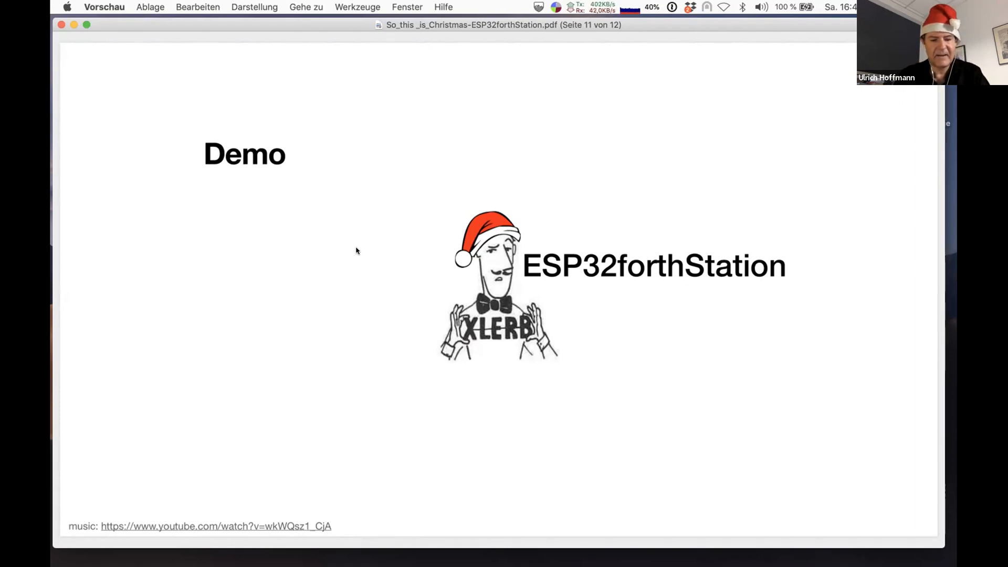
pyautogui.moveTo(355, 250)
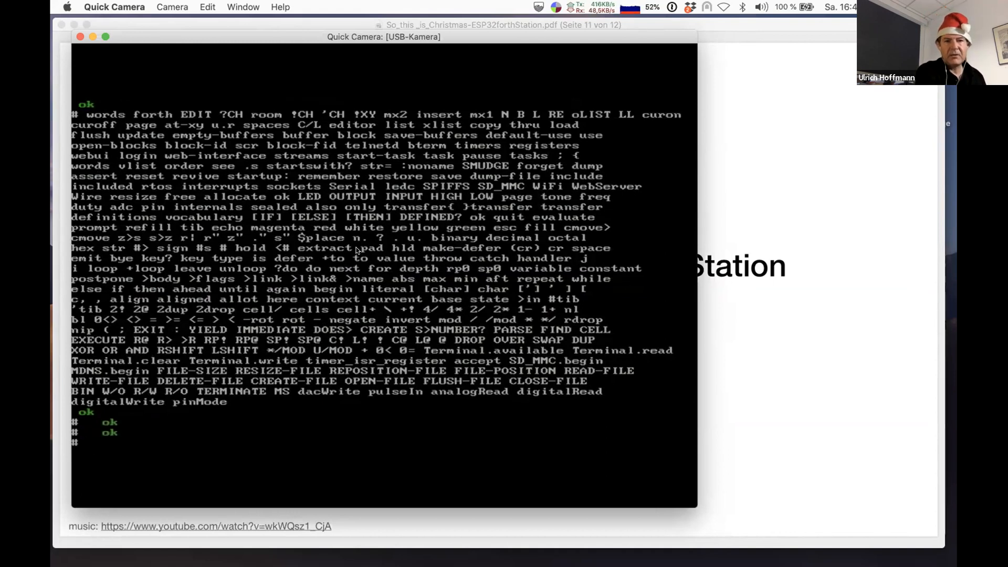
# Run 'words' to list all Forth words, then enter '1 list' for block 1.
pyautogui.write('n')
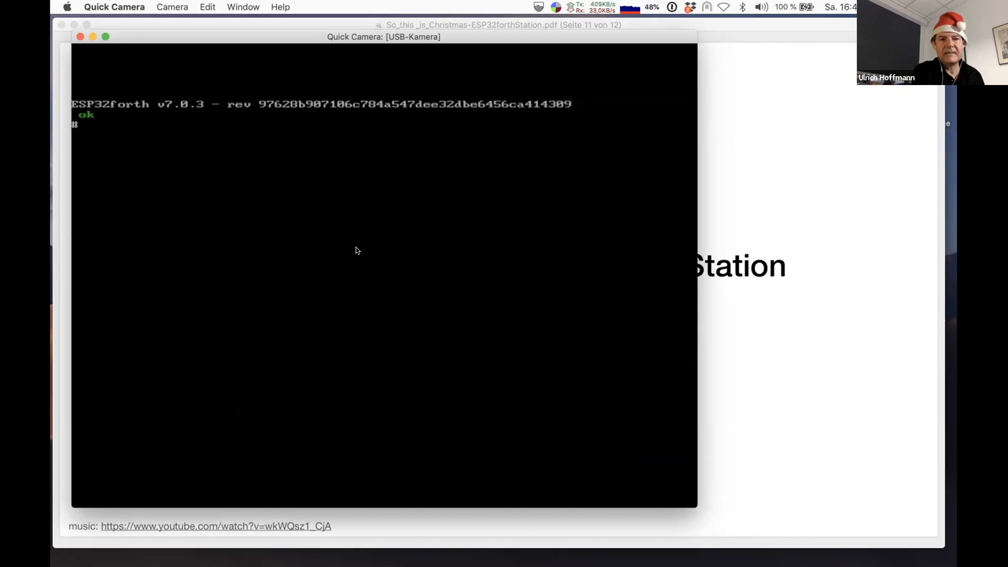
pyautogui.write('wo')
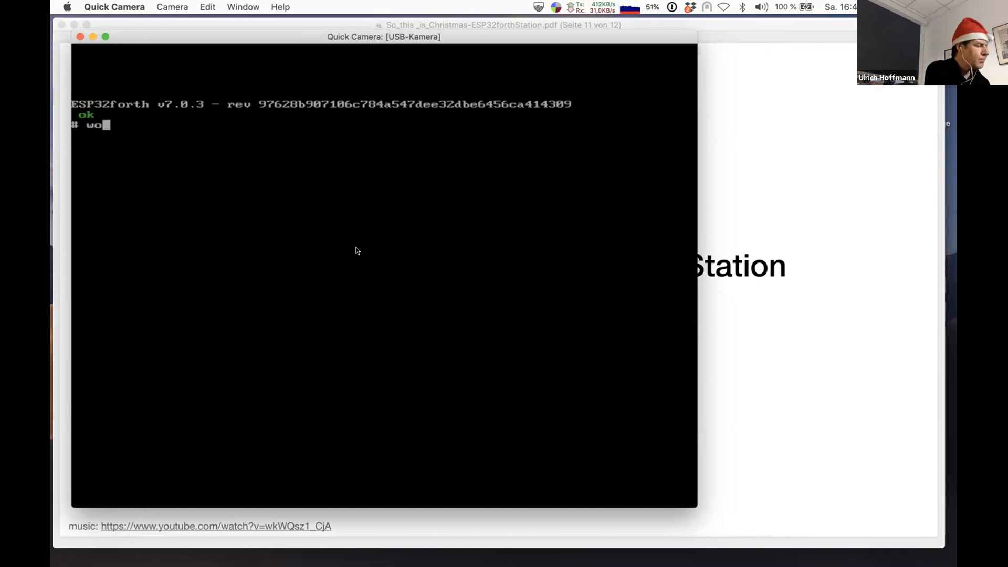
pyautogui.press('Return')
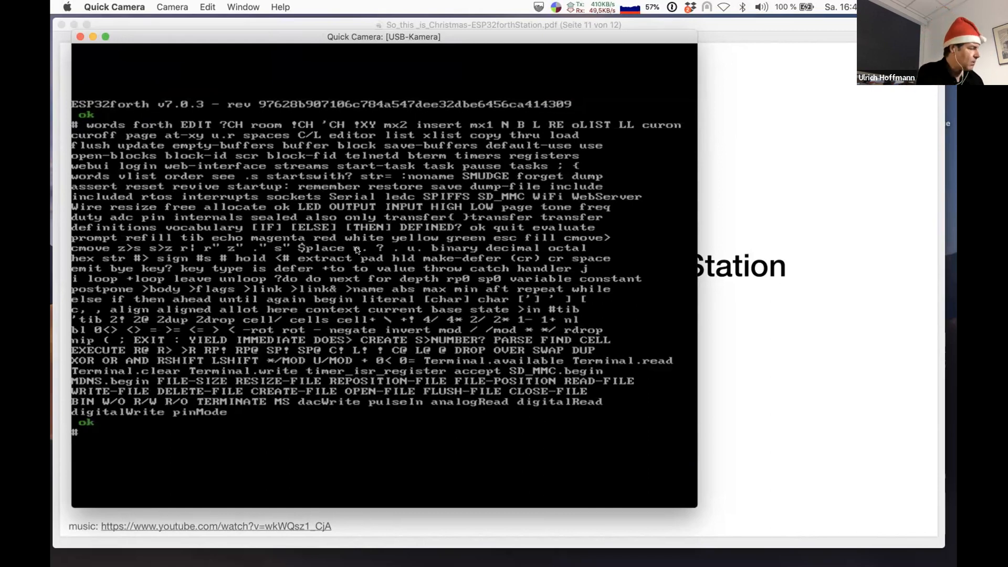
pyautogui.write('1 list Block')
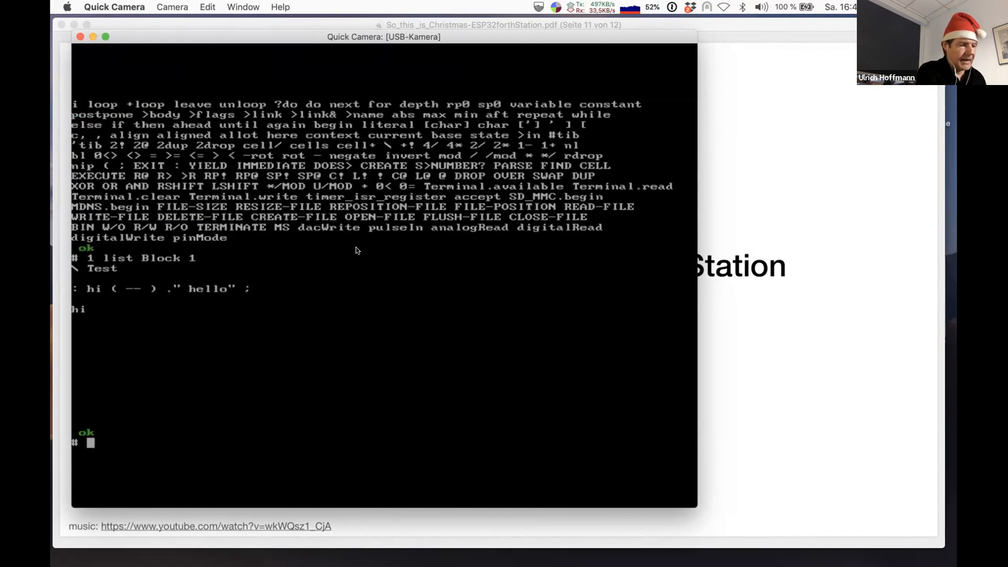
# Load block 1, run hi to print hello, and list block 4.
pyautogui.write('1 load hello')
pyautogui.write('hi')
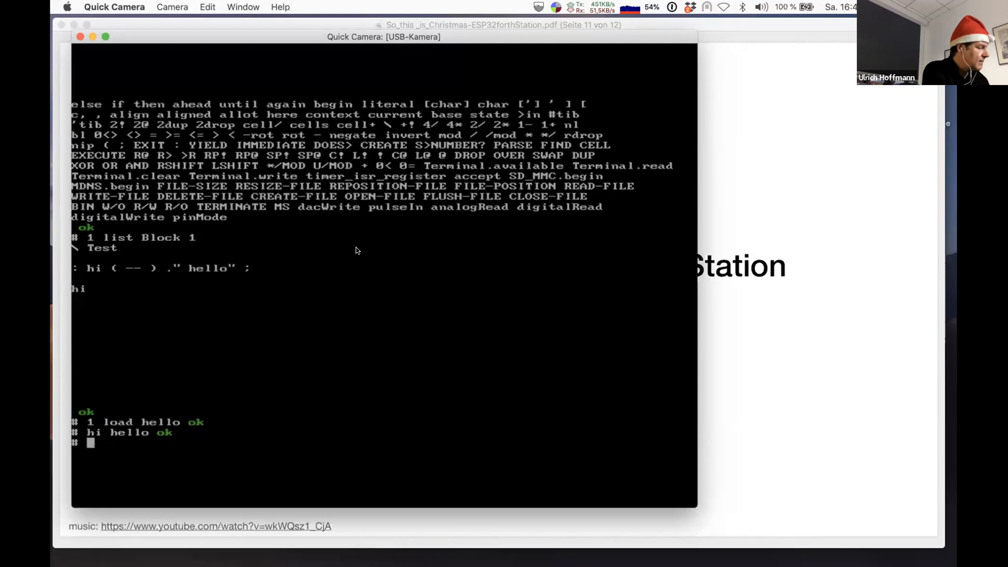
pyautogui.write('1')
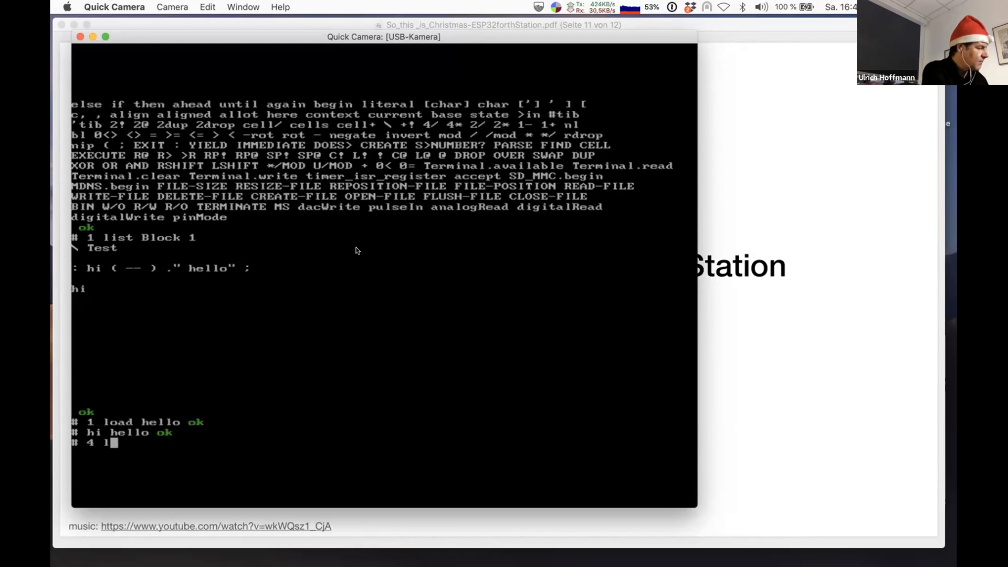
pyautogui.write('ist Block 4')
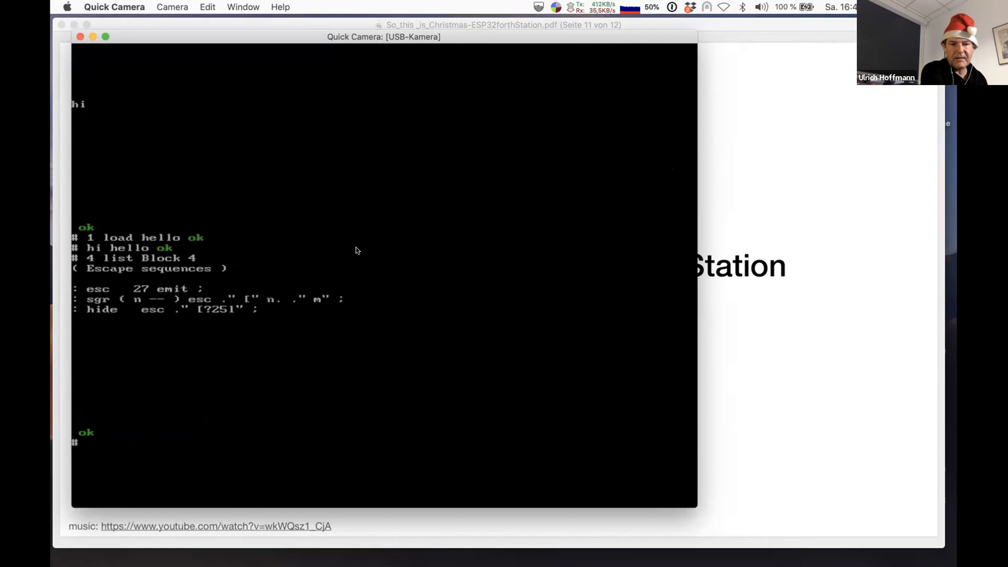
# List block 5, then load blocks 2 through 17 with '2 17 thru'.
pyautogui.write('5 li')
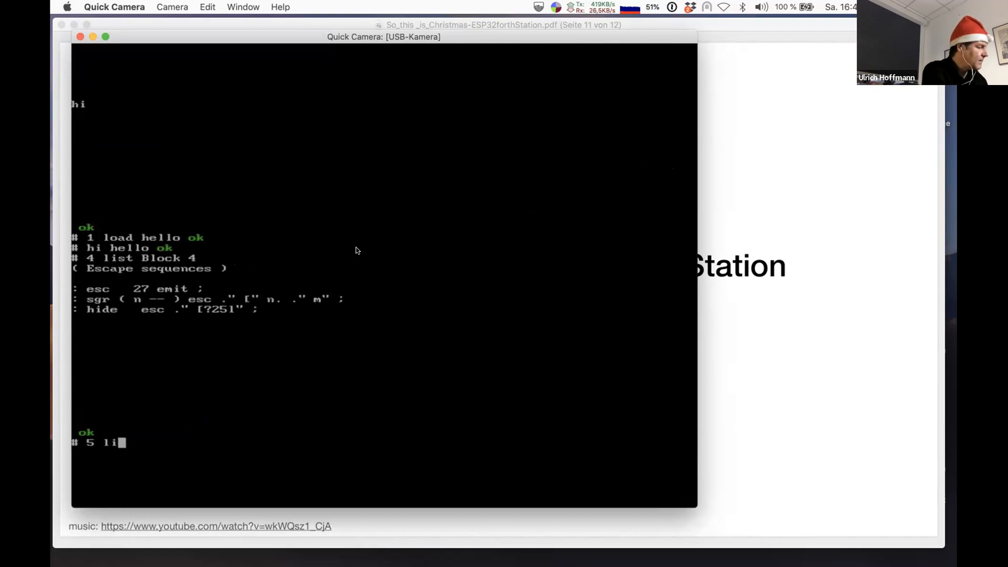
pyautogui.press('Return')
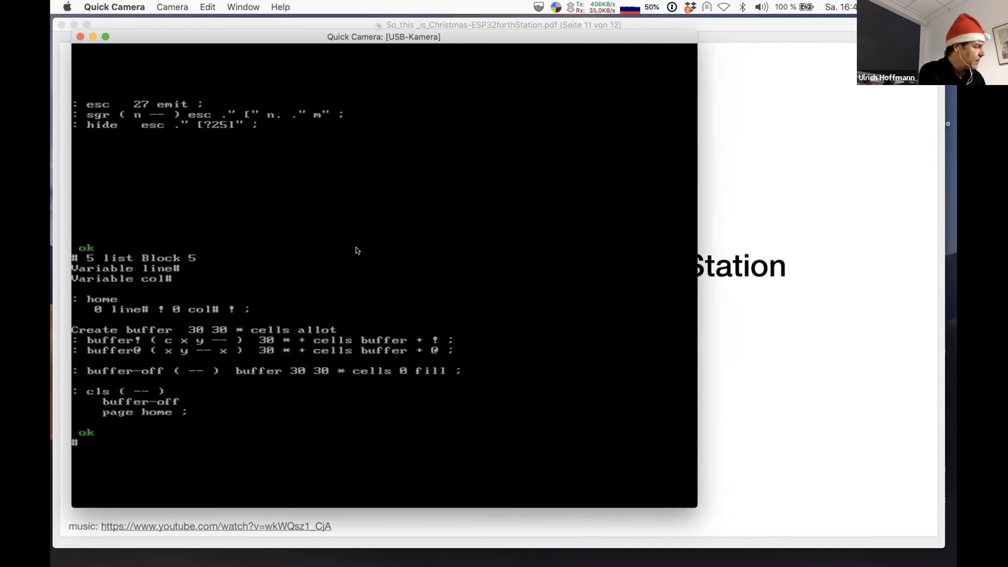
pyautogui.write('2')
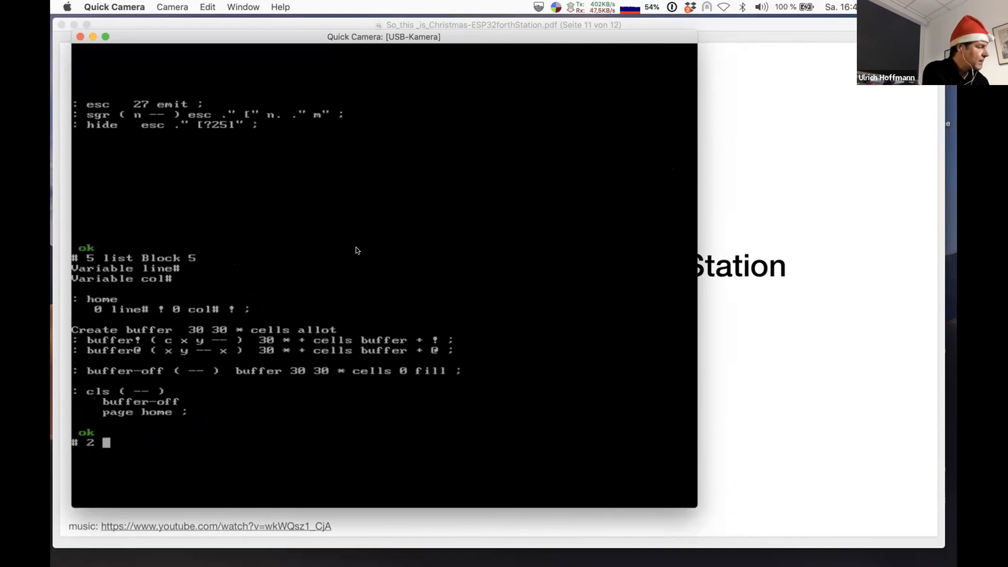
pyautogui.write('17')
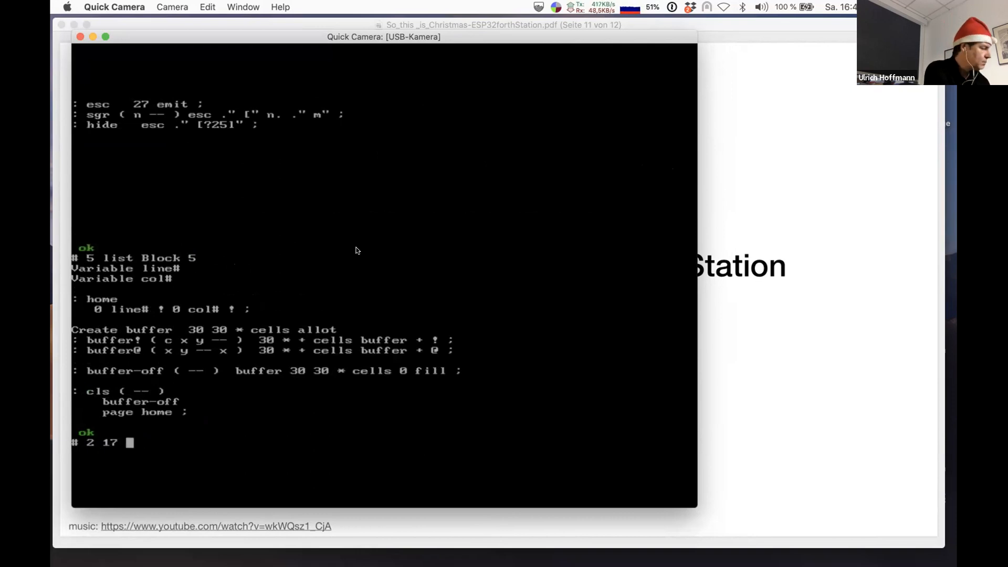
pyautogui.write('z')
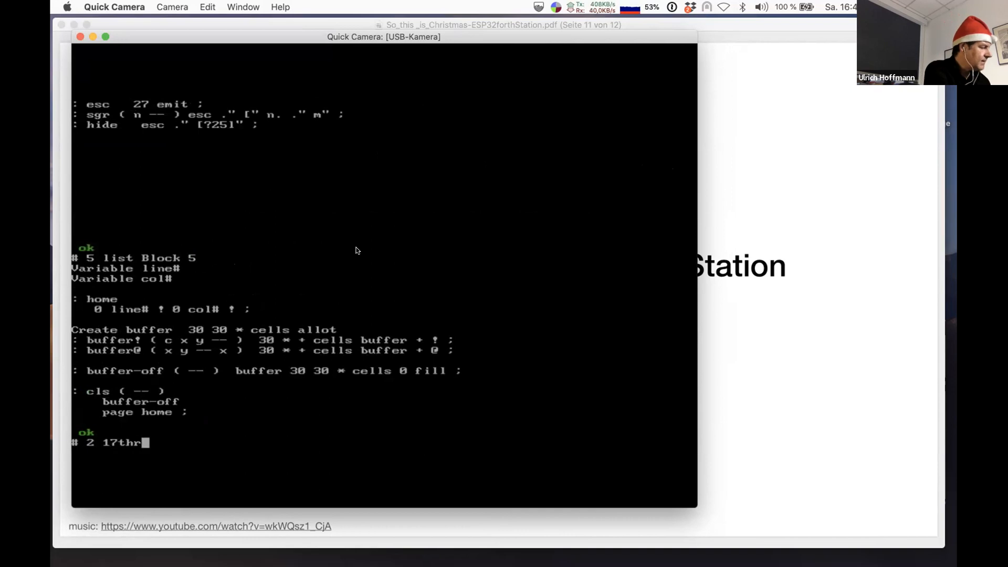
pyautogui.press('Backspace')
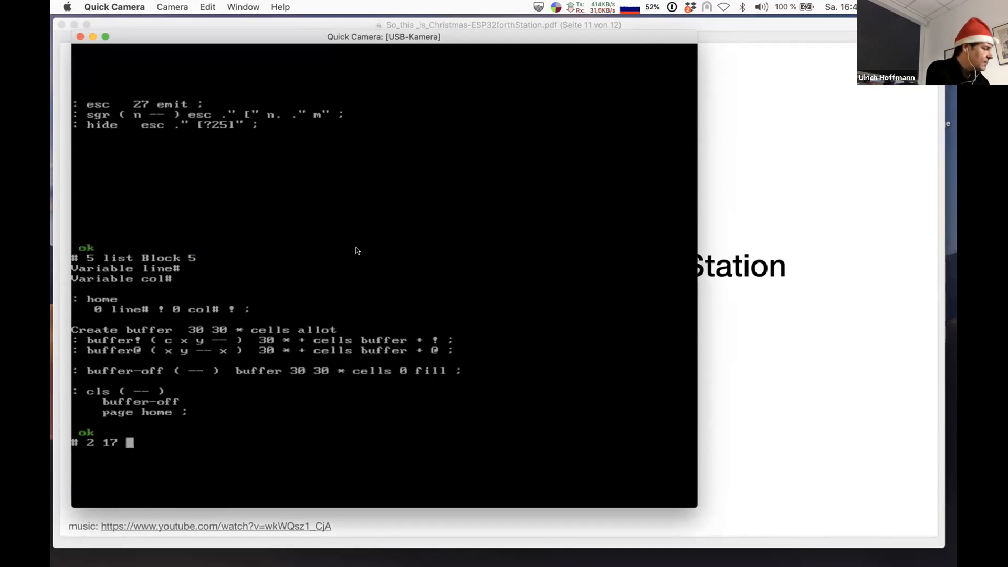
pyautogui.write('thru  ok')
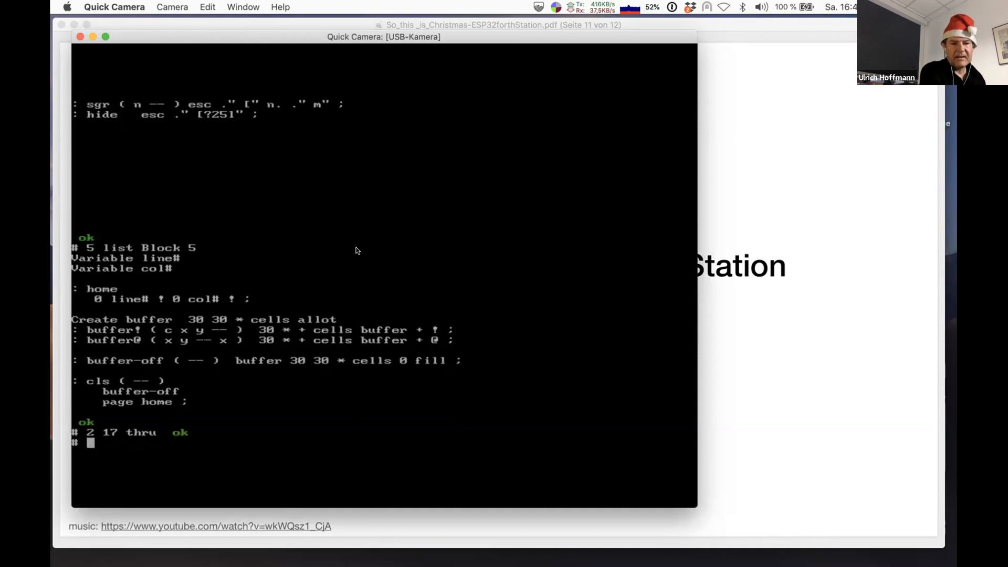
# Run 'tree' to draw the green hash-mark Christmas tree on the console.
pyautogui.write('tree')
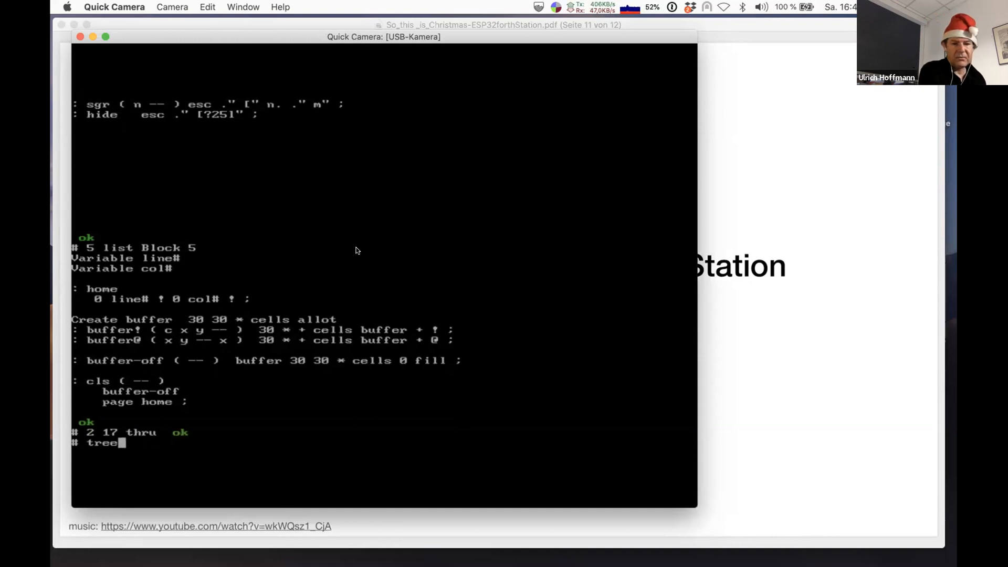
pyautogui.press('Return')
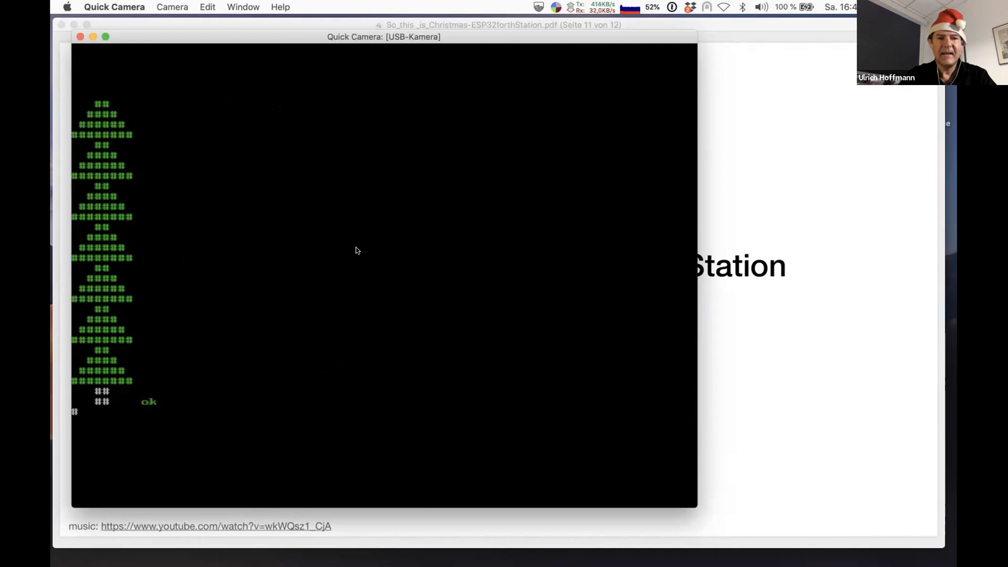
pyautogui.moveTo(387, 266)
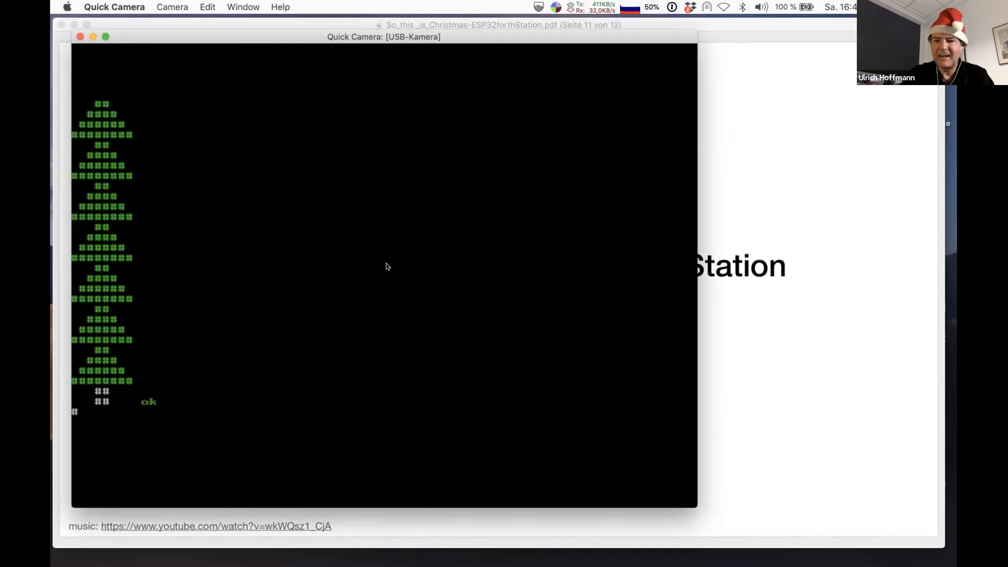
pyautogui.moveTo(398, 270)
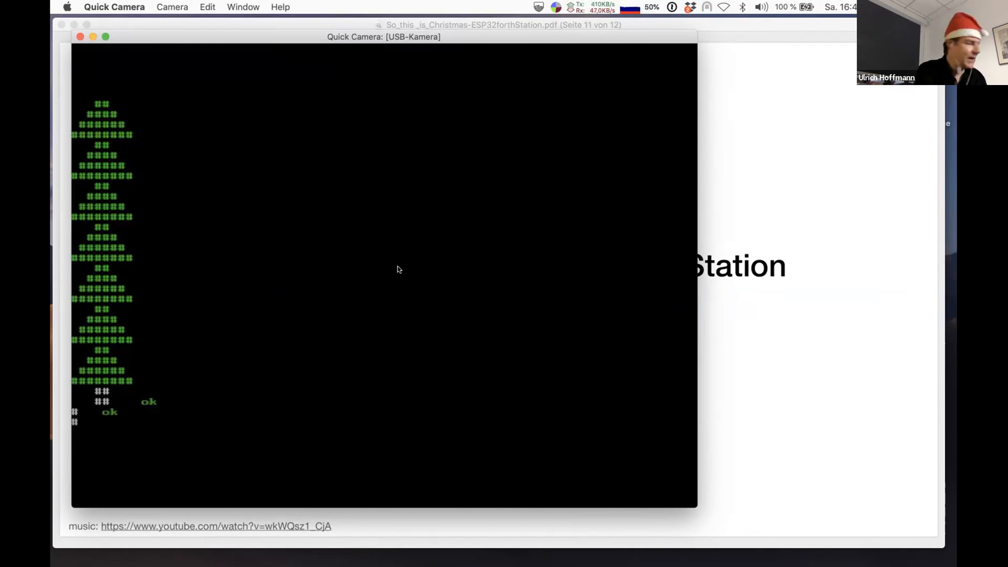
# Enter 'animate' on the console and bring up the LED tree video in QuickTime.
pyautogui.write('animate')
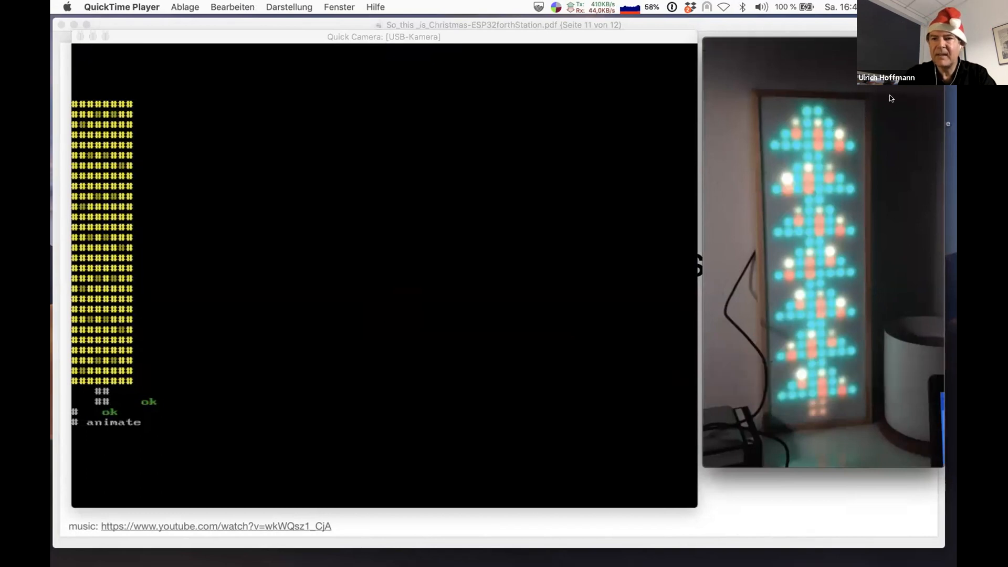
pyautogui.moveTo(157, 45)
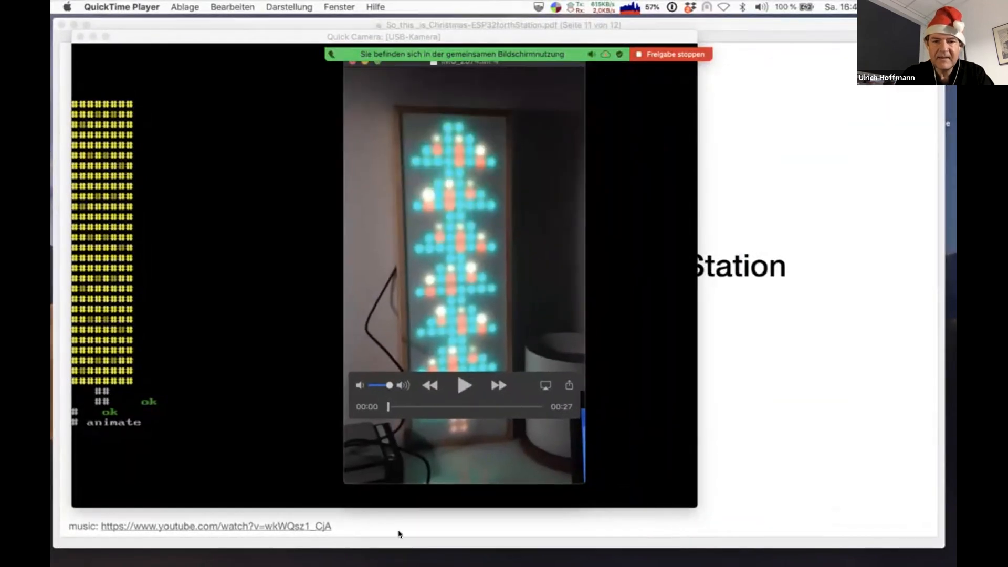
# Start playback of the 27-second LED Christmas tree video.
pyautogui.click(465, 385)
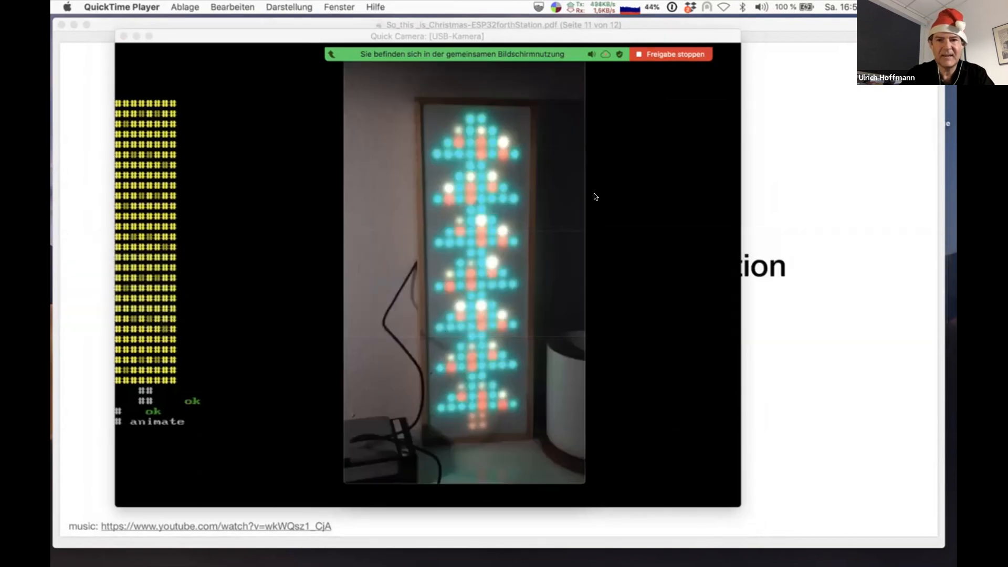
pyautogui.moveTo(718, 105)
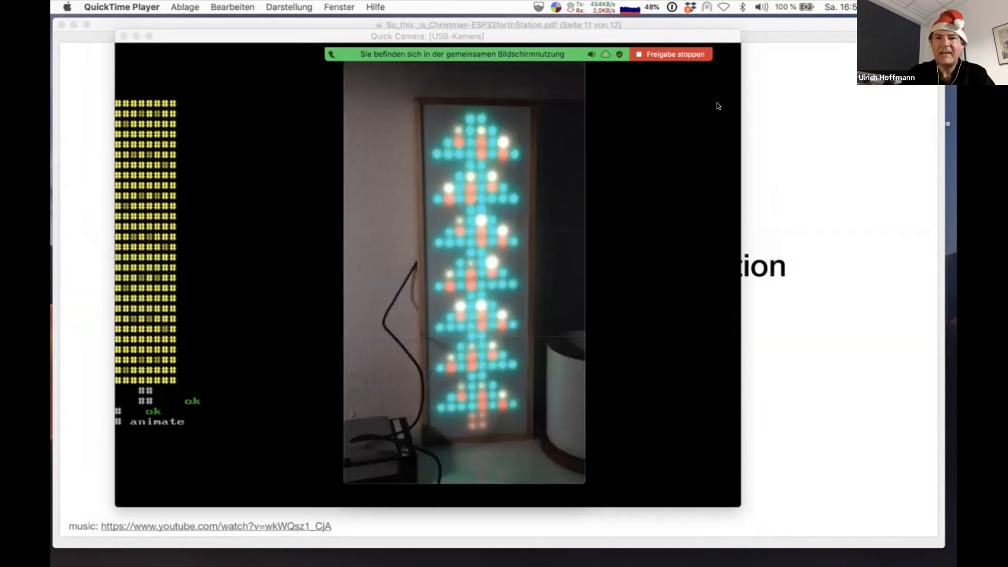